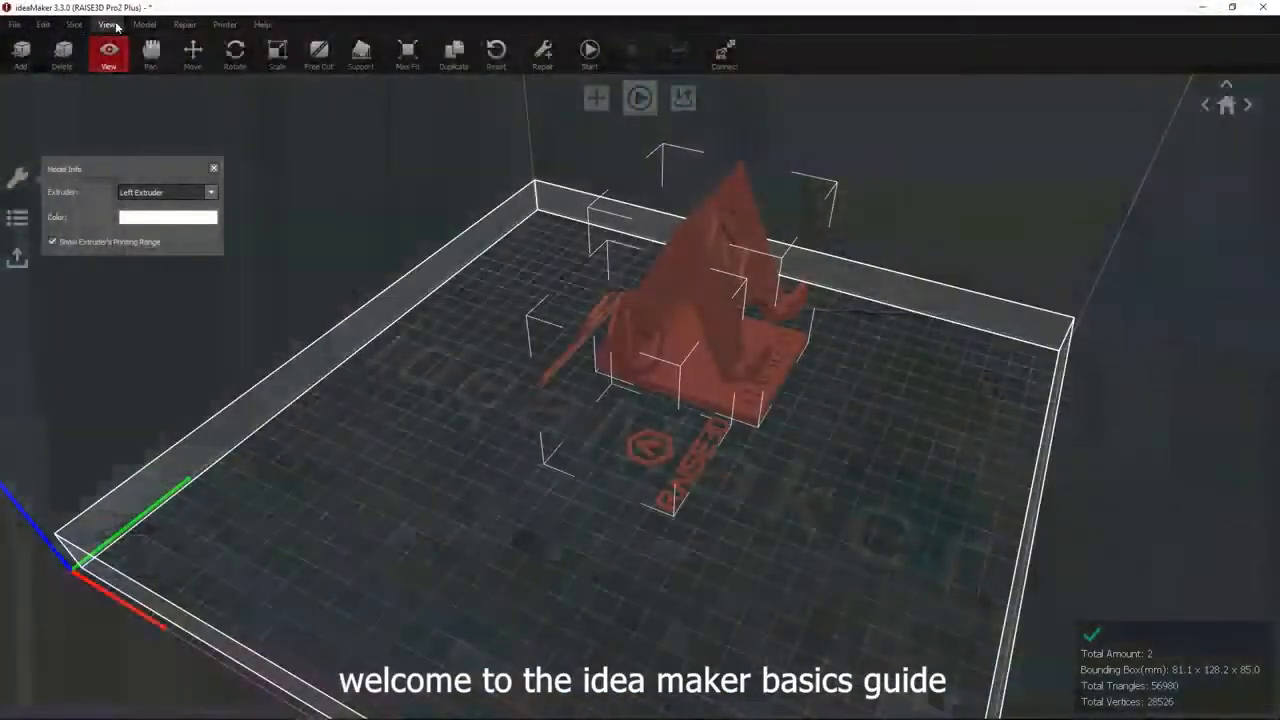
Download ideaMaker from Raise3D's Support > Downloads page and run its installer in English.
left_click(150, 52)
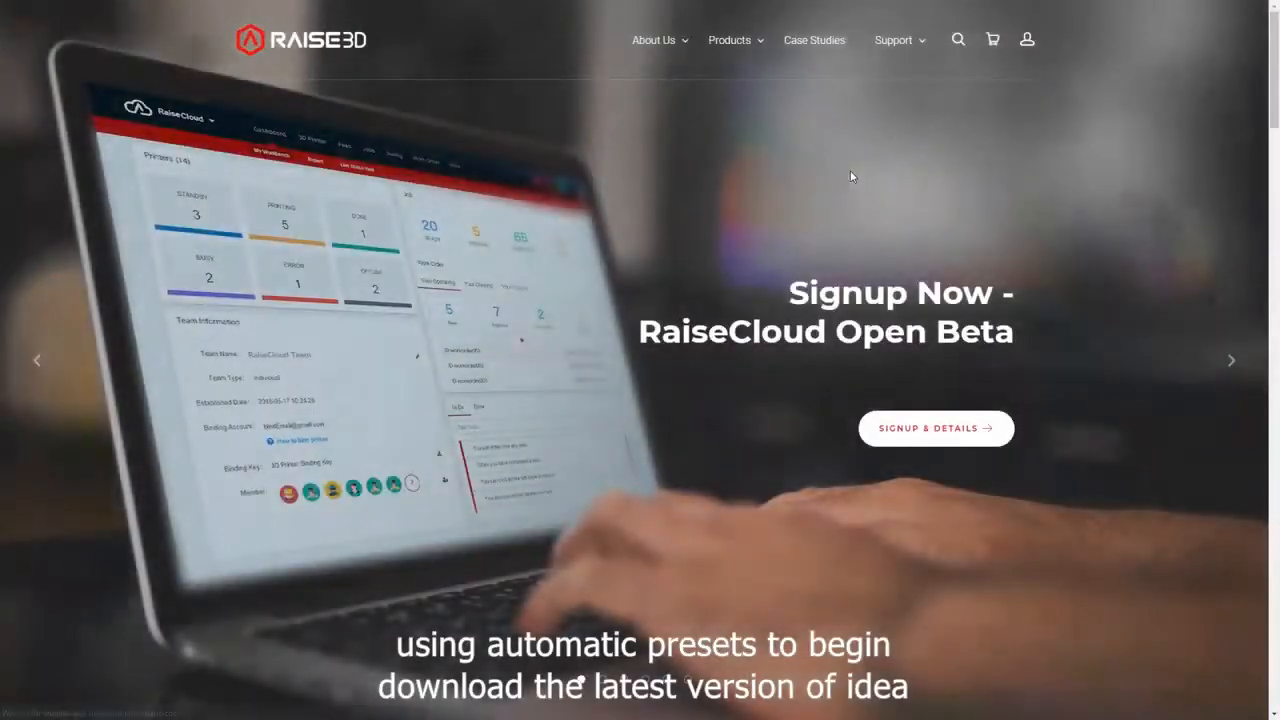
left_click(893, 39)
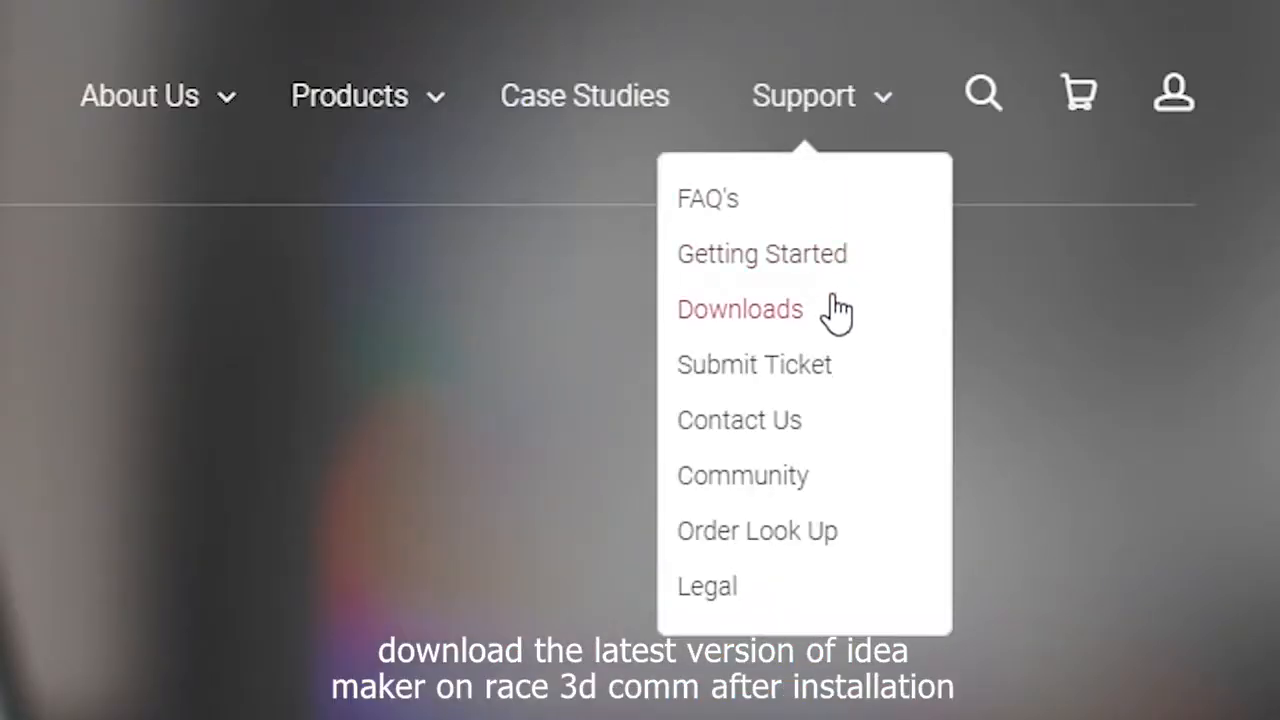
left_click(740, 309)
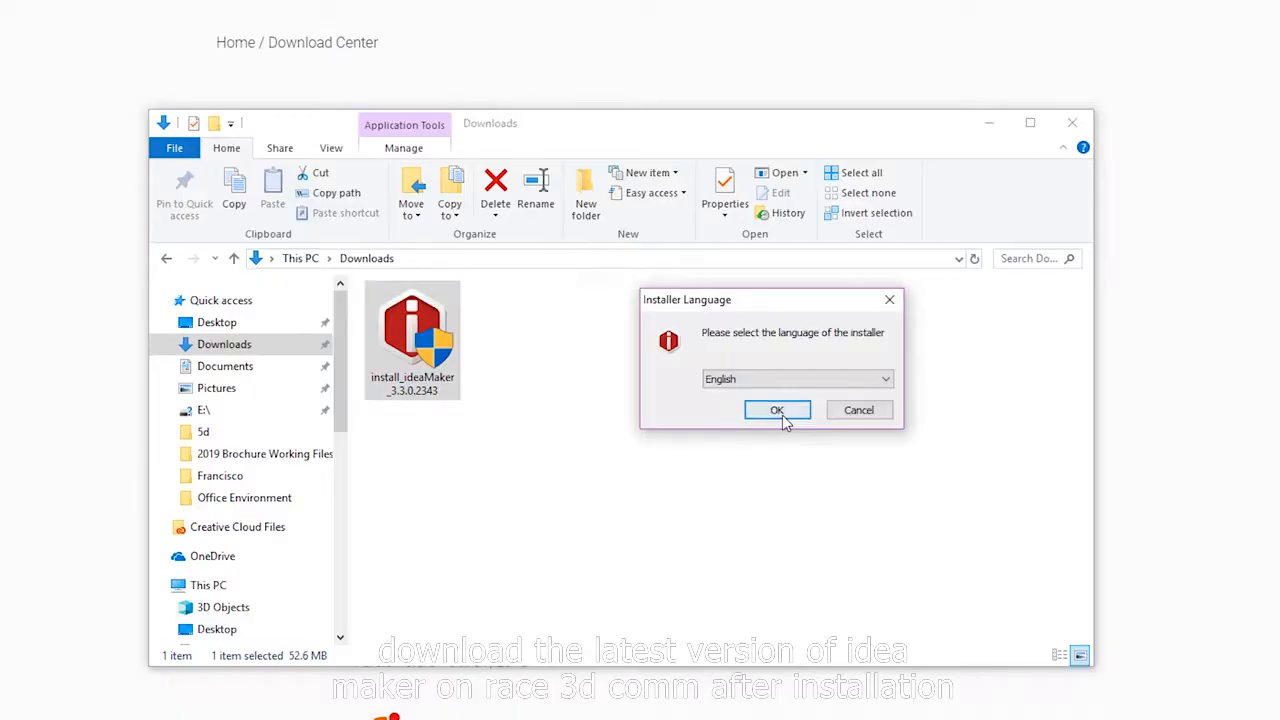
left_click(777, 410)
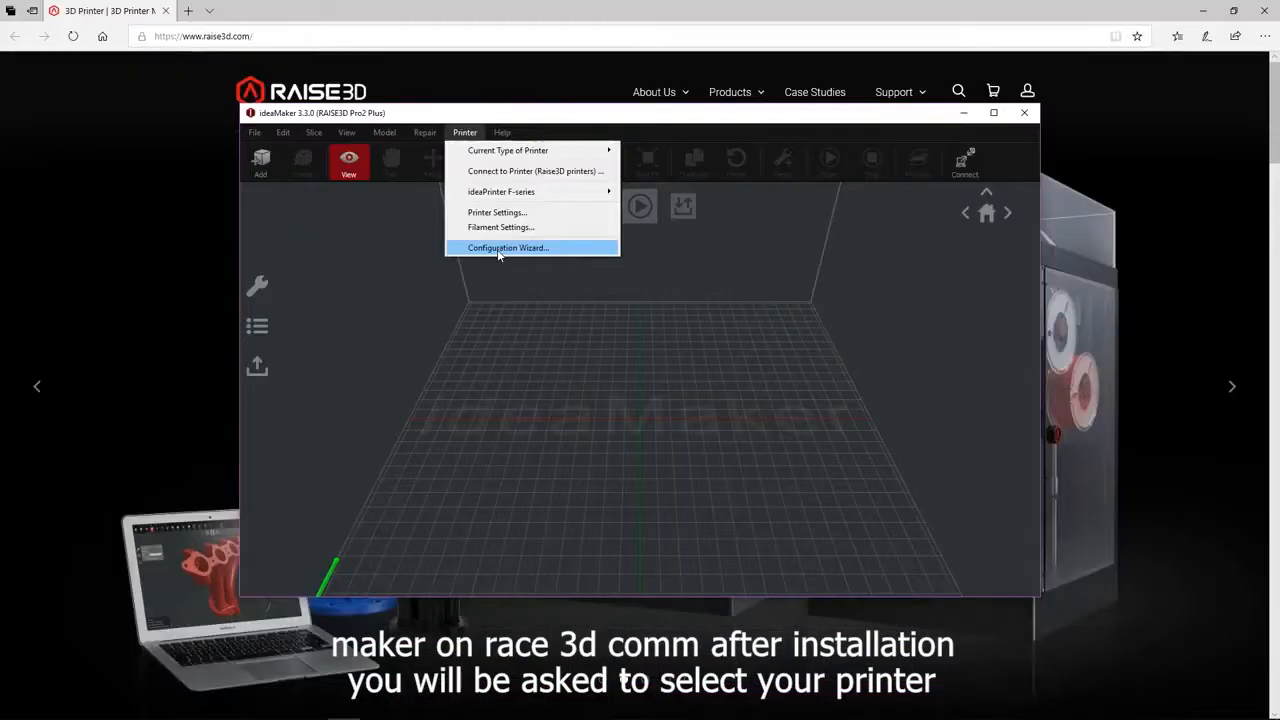
Run the Configuration Wizard and choose RAISE3D Pro2 Plus as the current printer type.
left_click(507, 247)
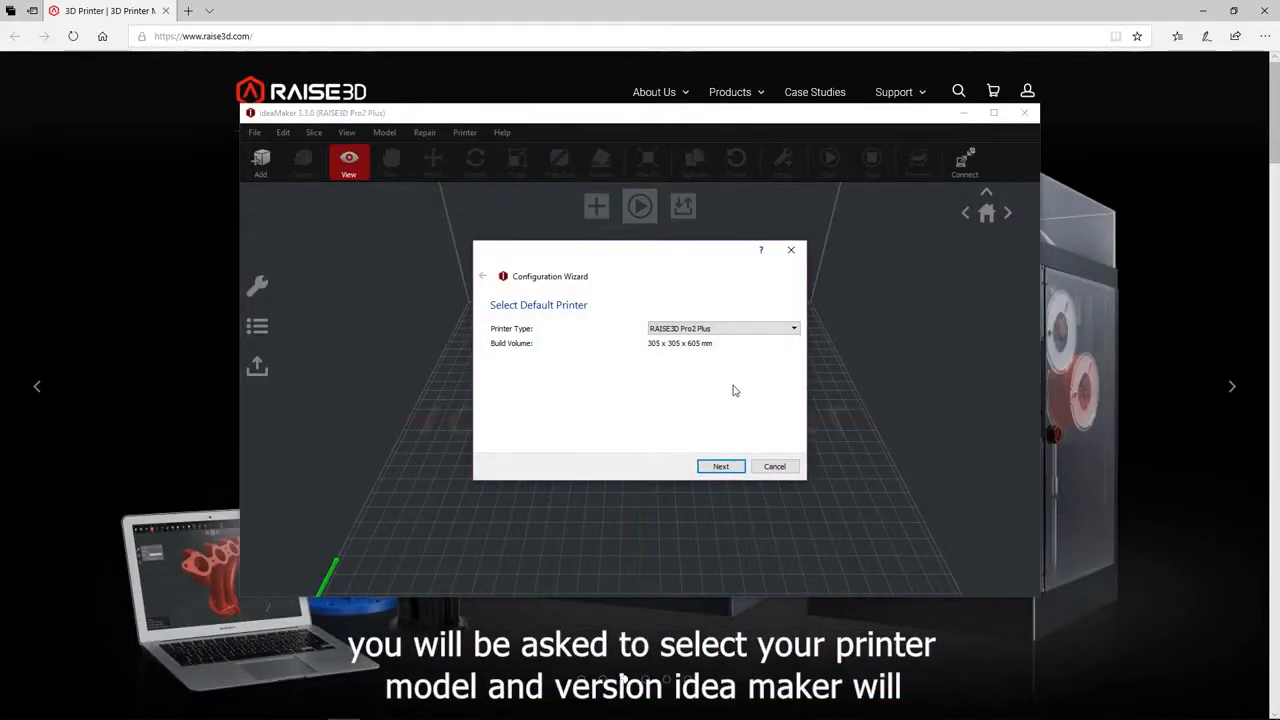
left_click(793, 328)
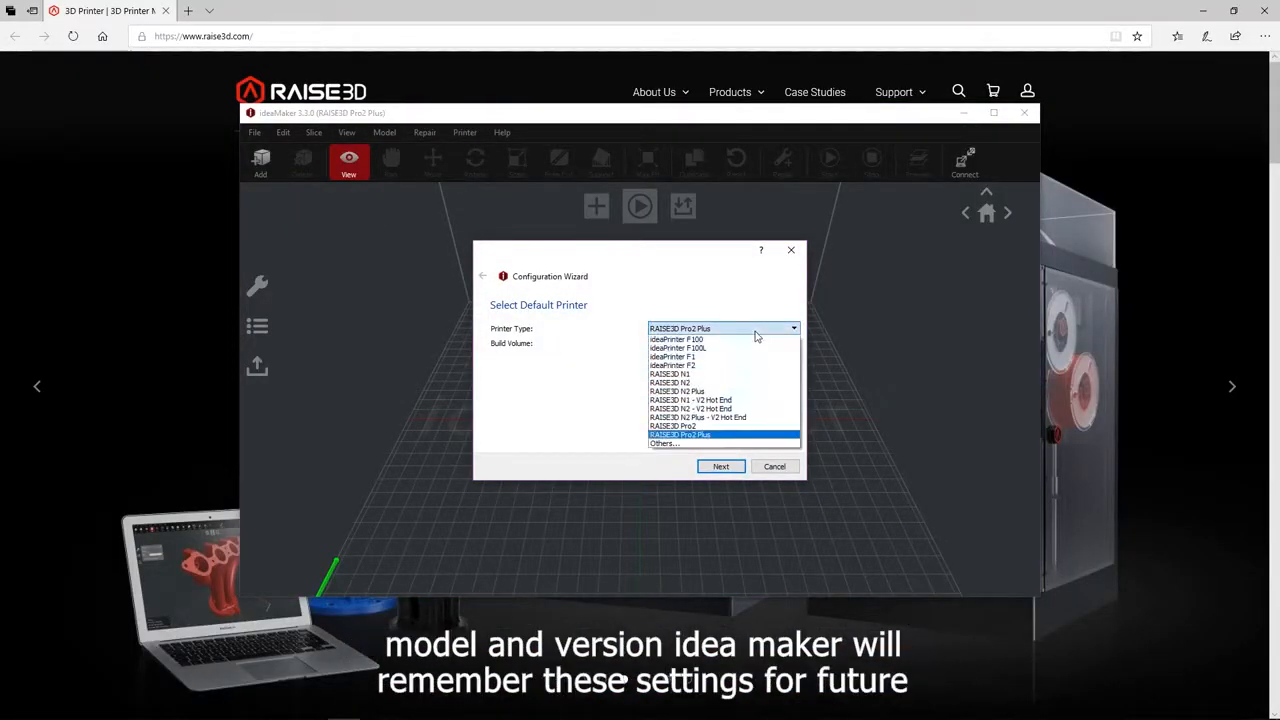
mouse_move(725, 417)
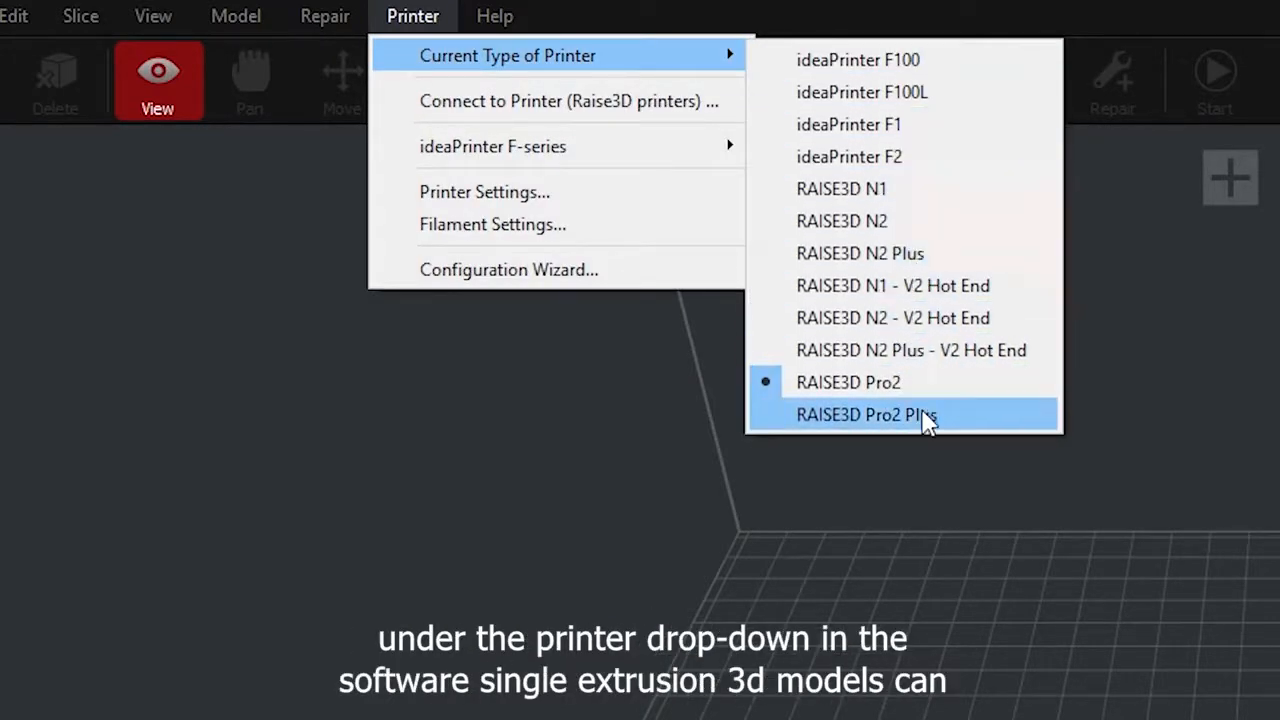
left_click(866, 414)
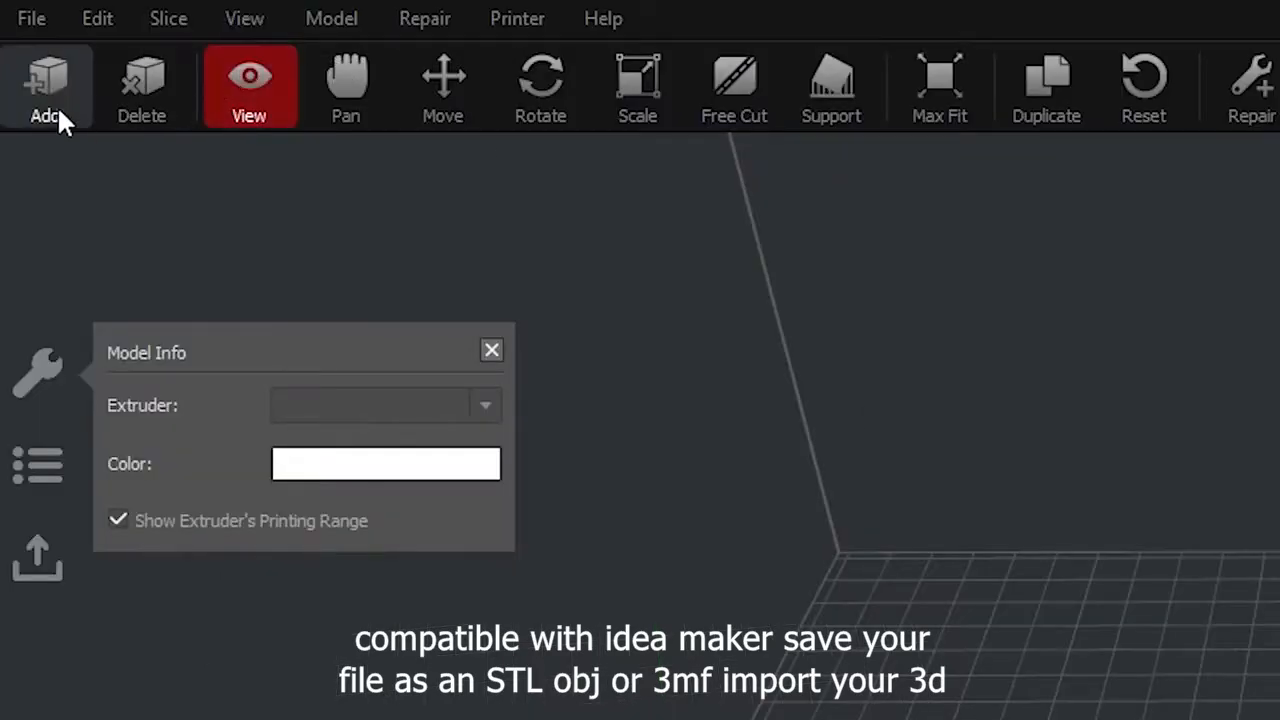
Import the Giveaway Spinner Raise3D STL and place it on the build plate.
left_click(46, 85)
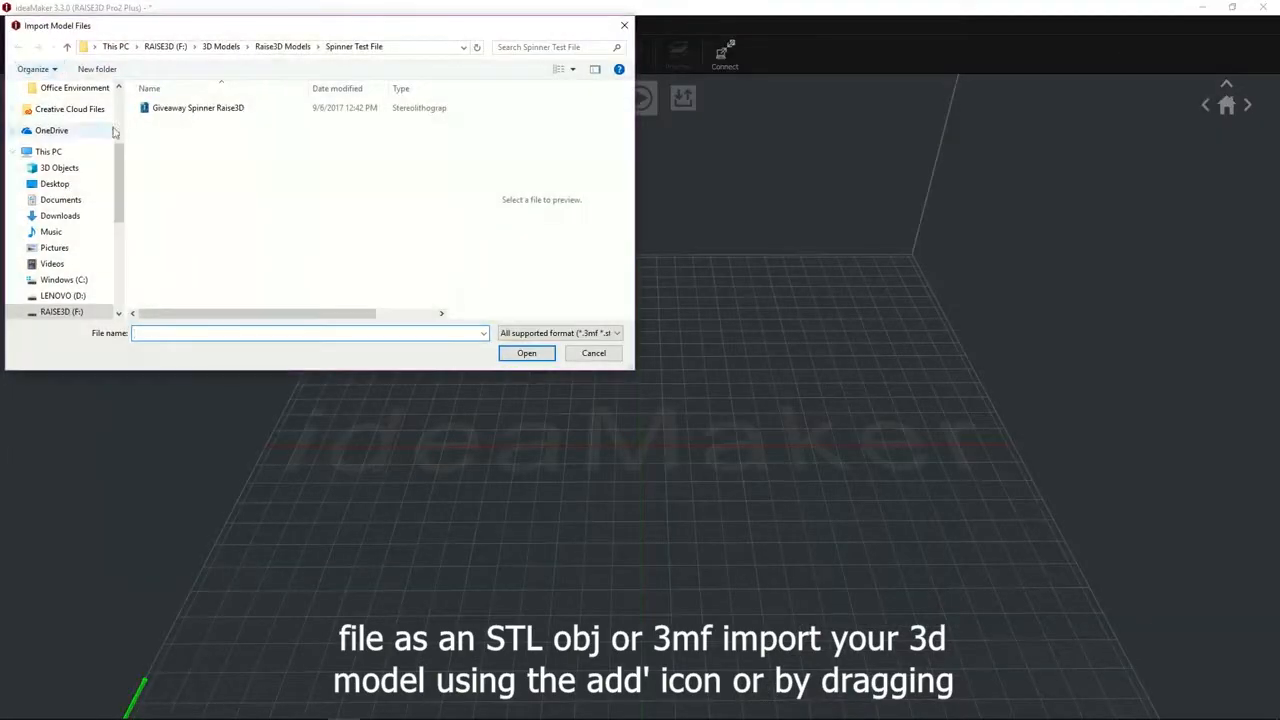
left_click(526, 353)
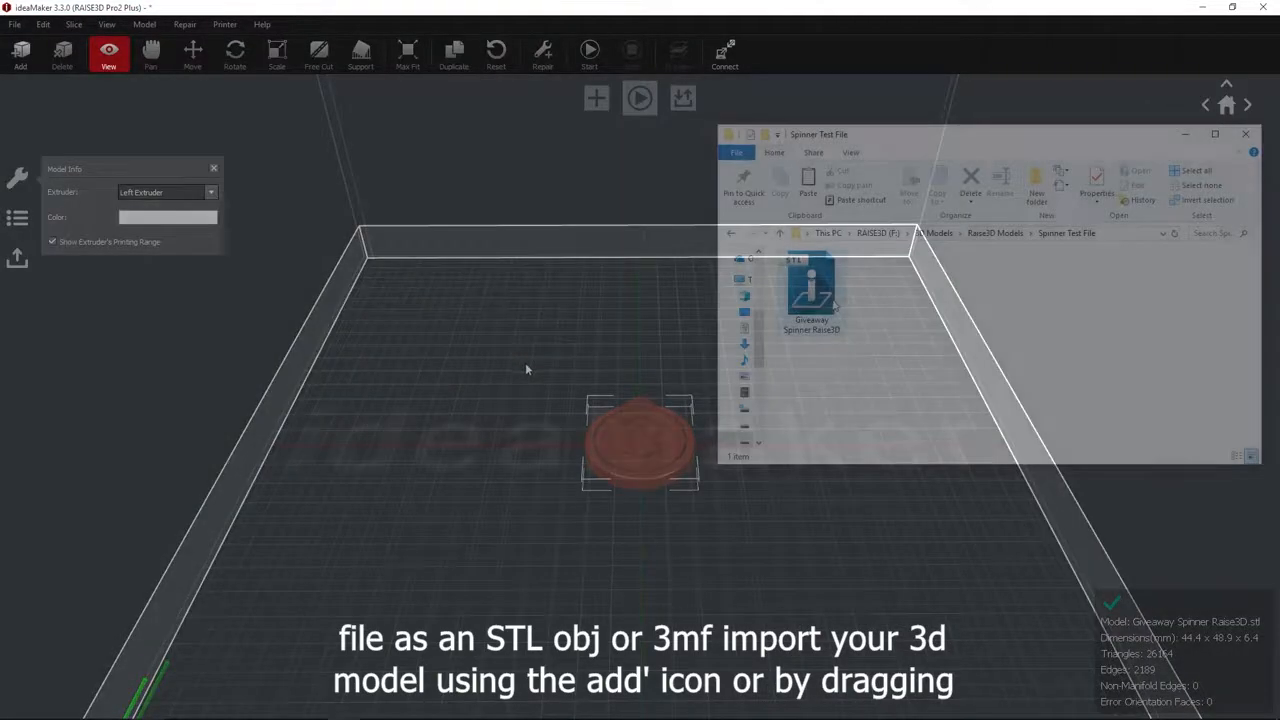
left_click_drag(811, 290, 602, 298)
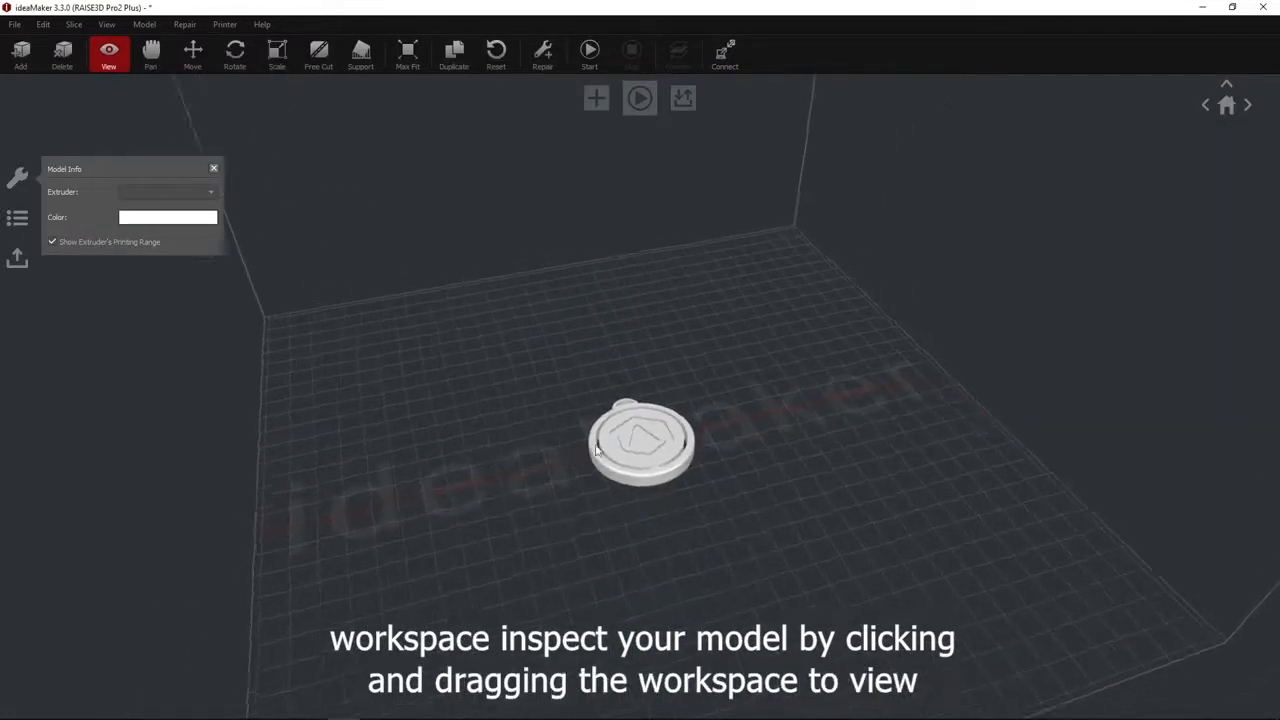
left_click_drag(600, 450, 828, 268)
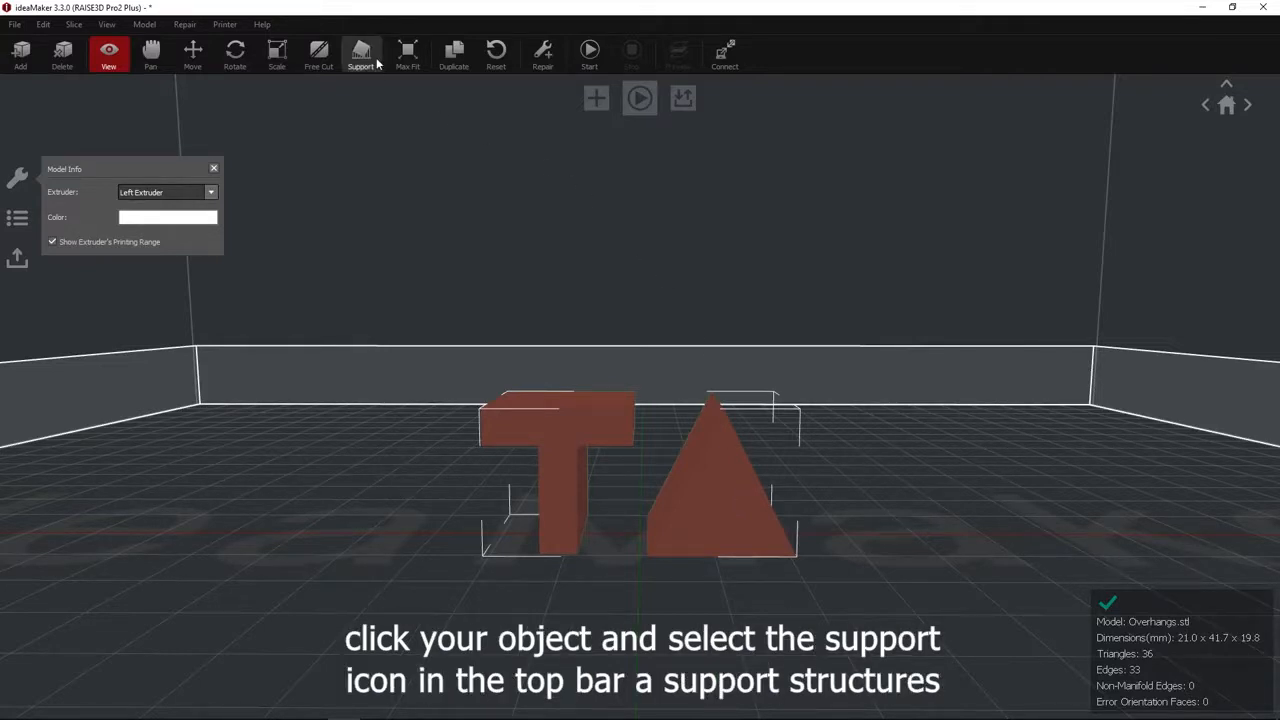
Generate auto supports under the Overhangs model using the Support tool.
left_click(361, 55)
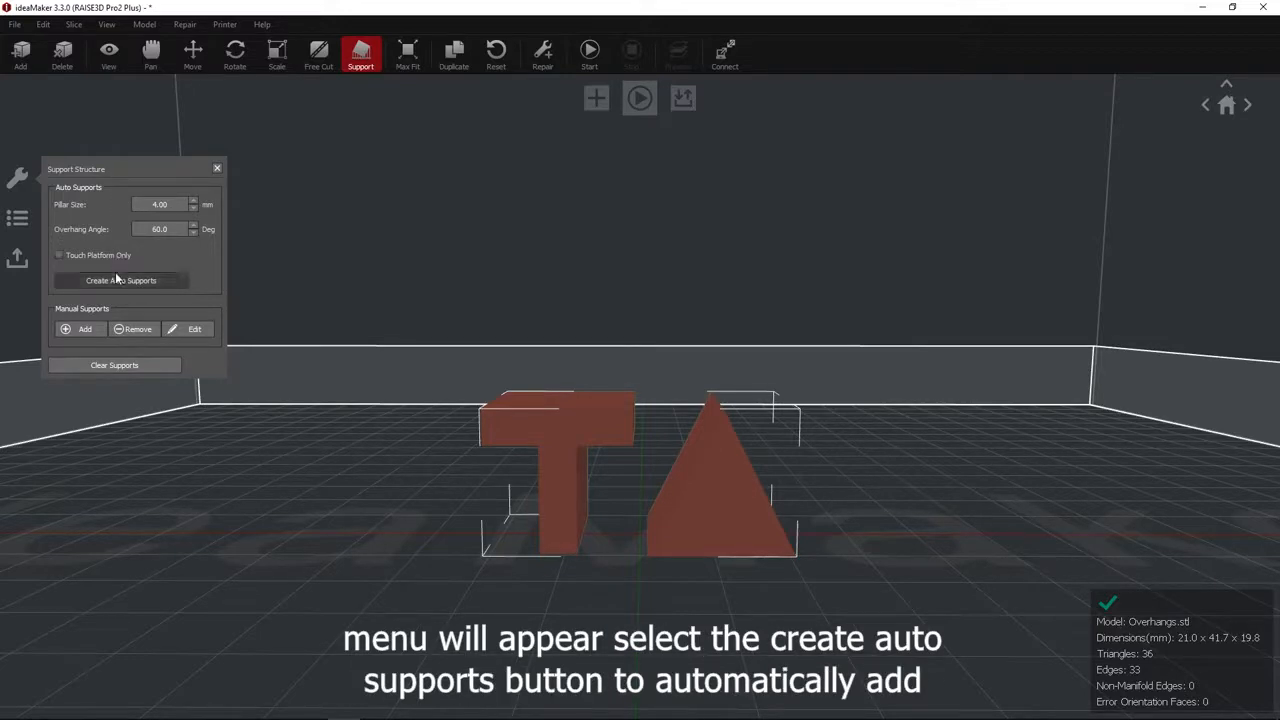
left_click(120, 280)
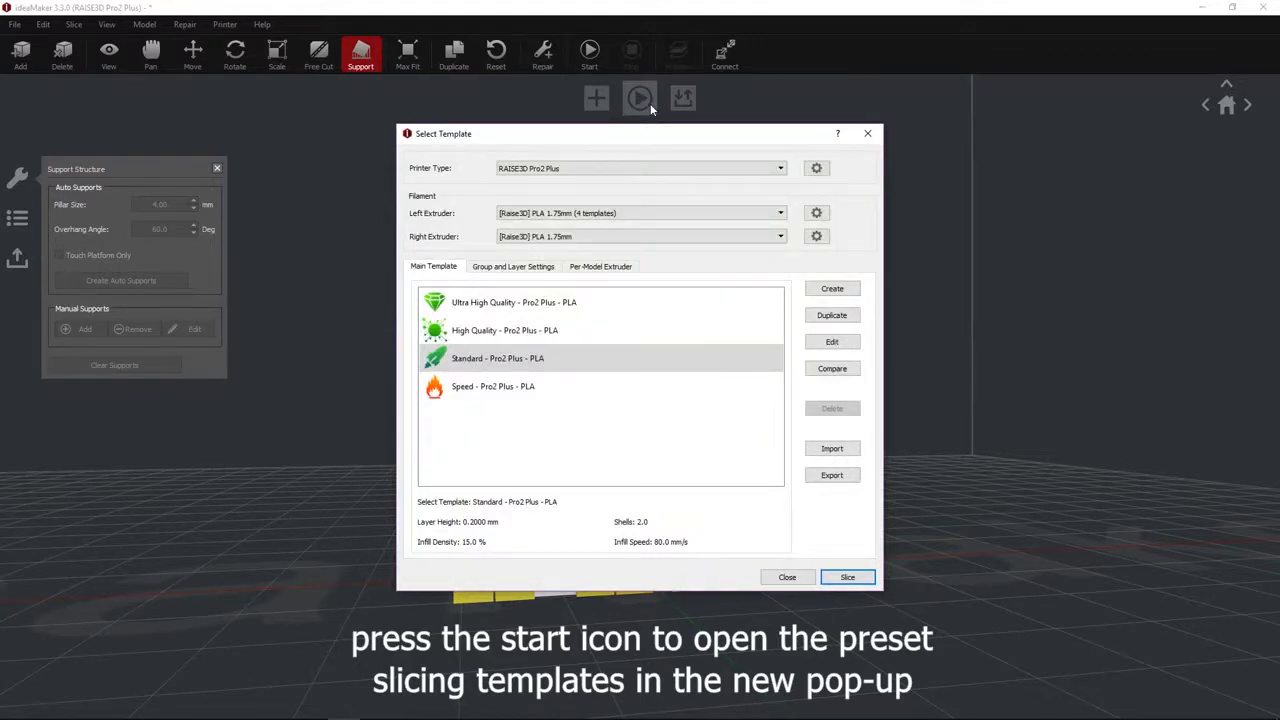
Slice for RAISE3D Pro2 Plus with [Raise3D] PLA 1.75mm and the Speed - Pro2 Plus - PLA template.
left_click(779, 168)
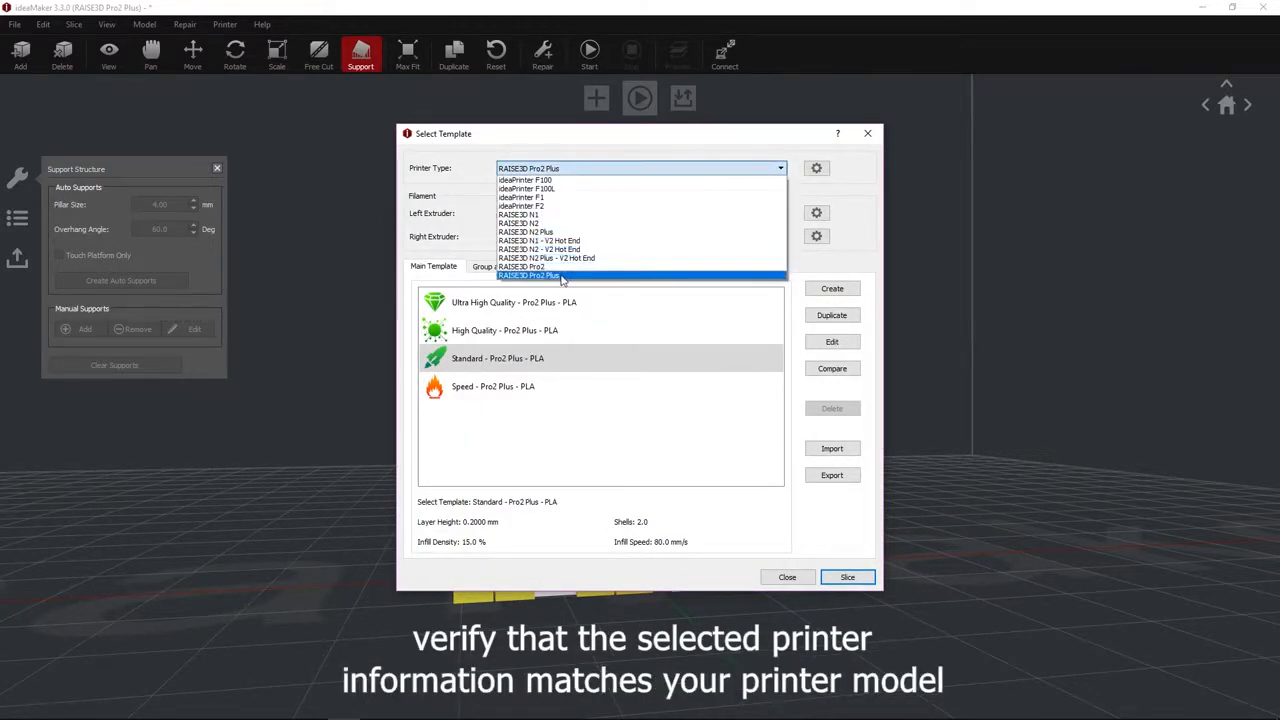
left_click(560, 276)
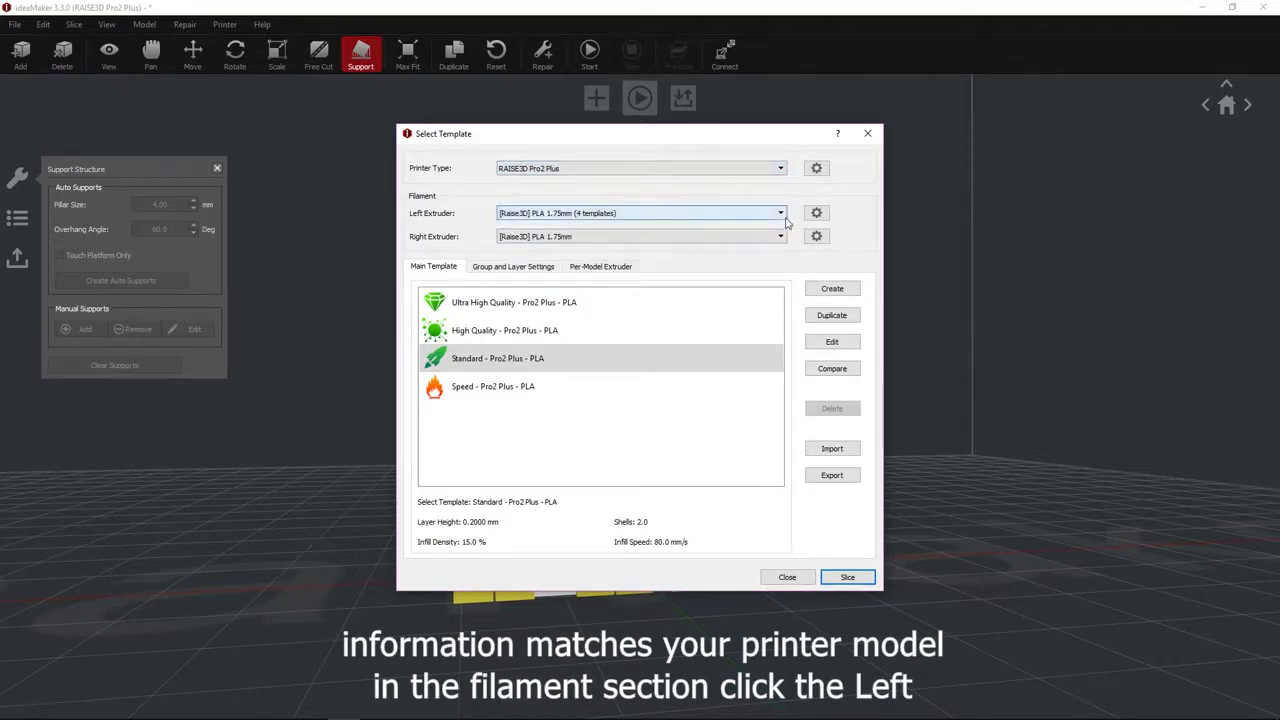
left_click(779, 213)
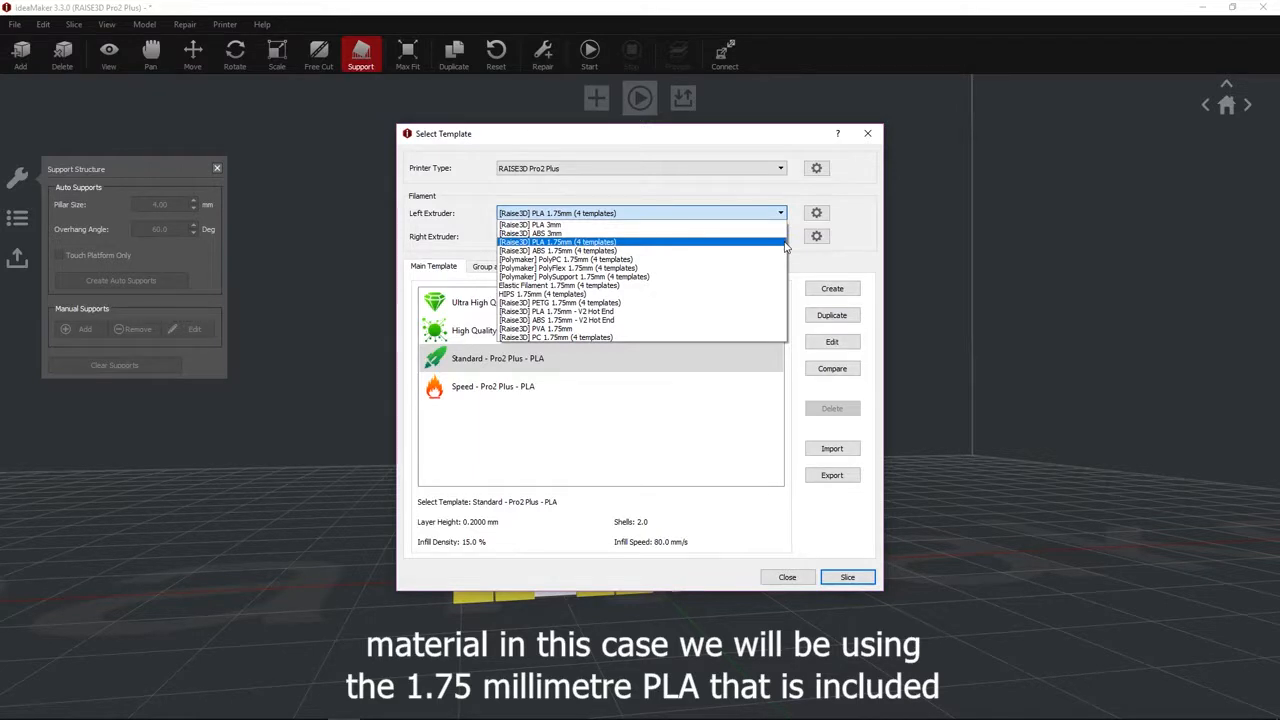
left_click(558, 241)
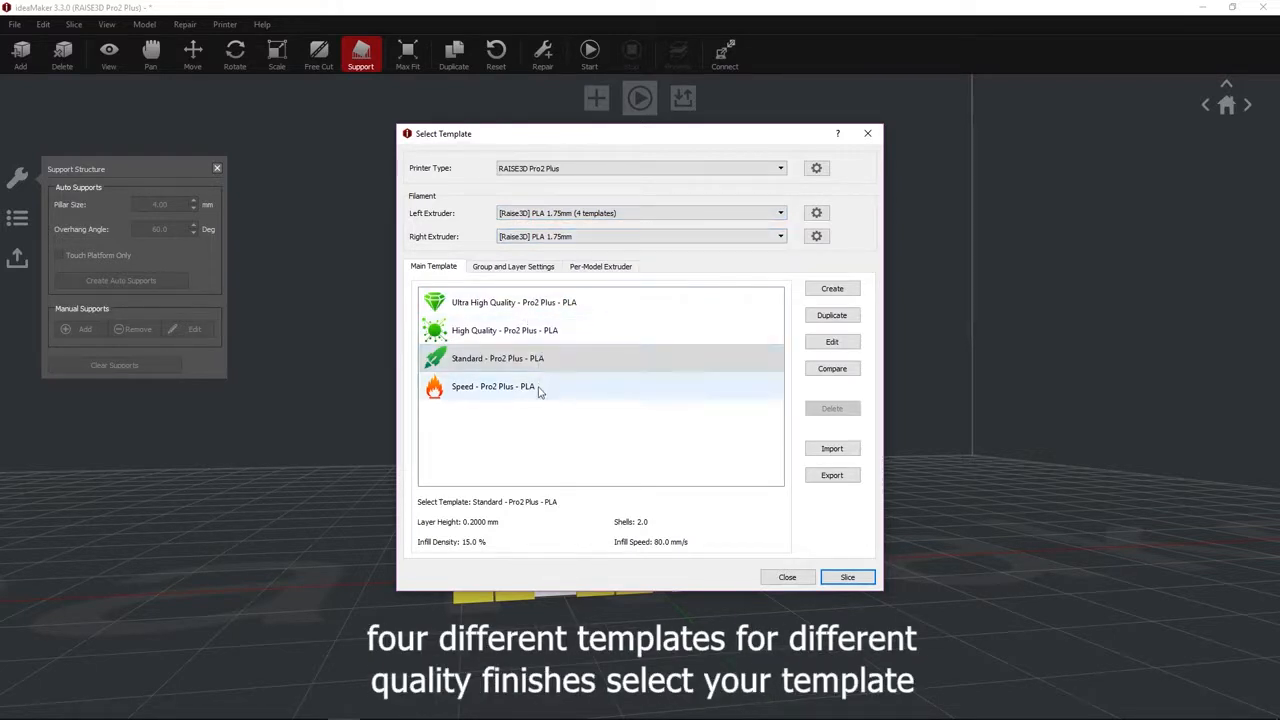
mouse_move(538, 399)
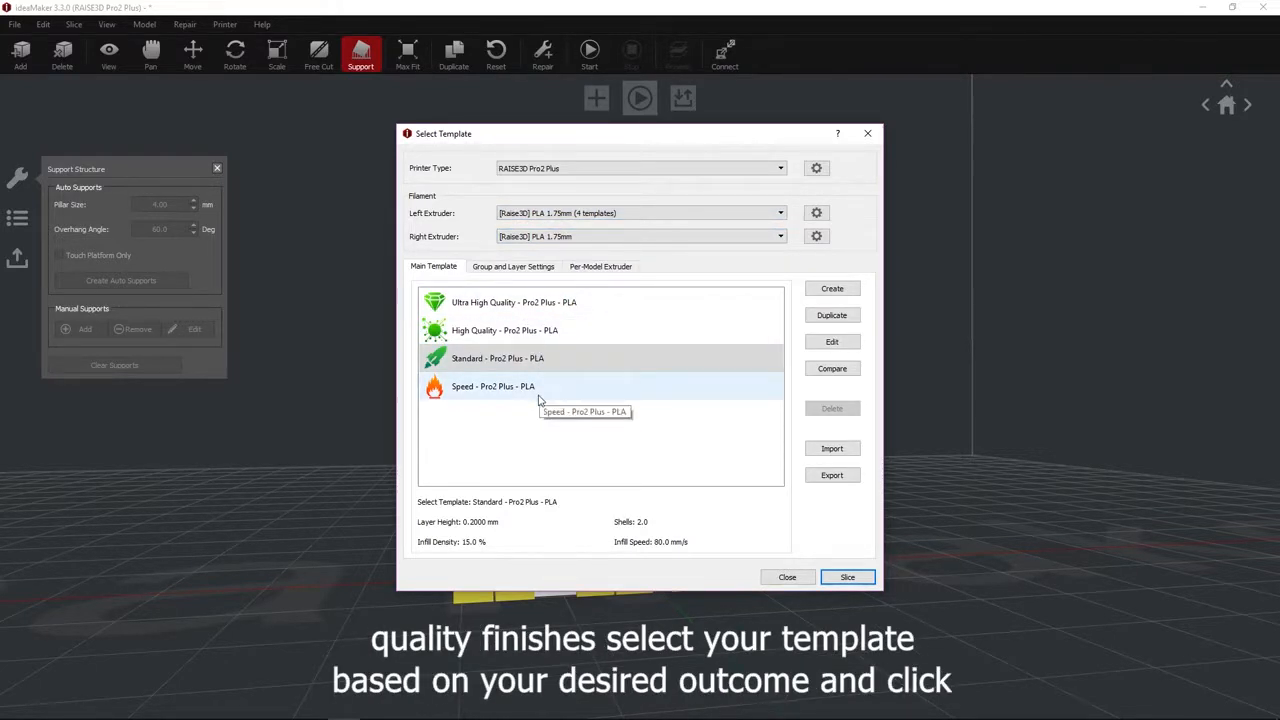
left_click(493, 386)
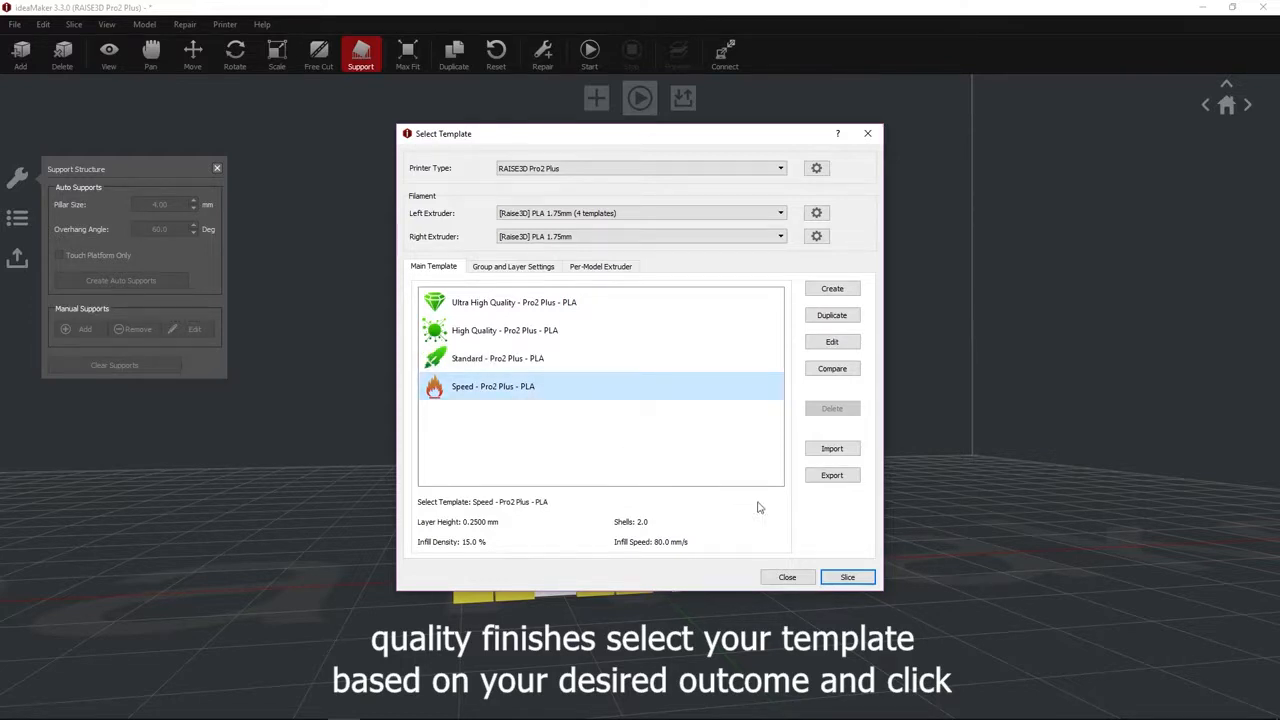
left_click(847, 577)
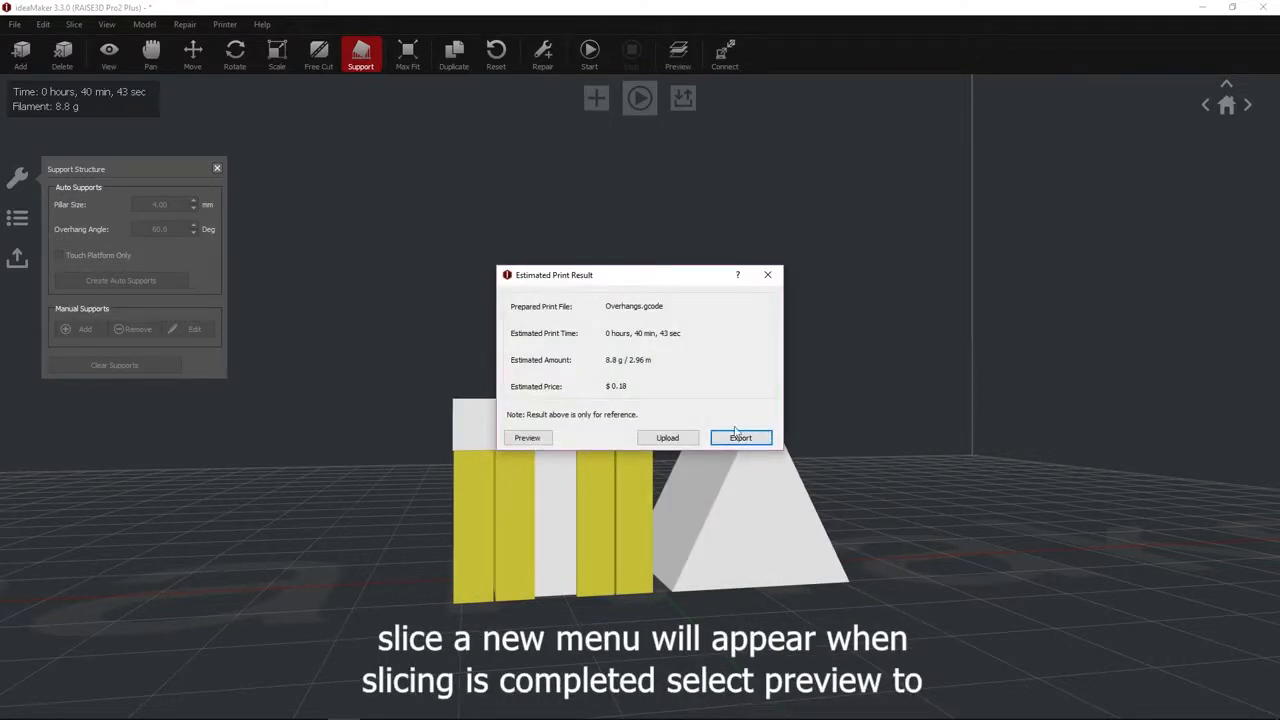
Preview the sliced print, then export it as G-code 'Overhang Print' to Downloads.
left_click(527, 437)
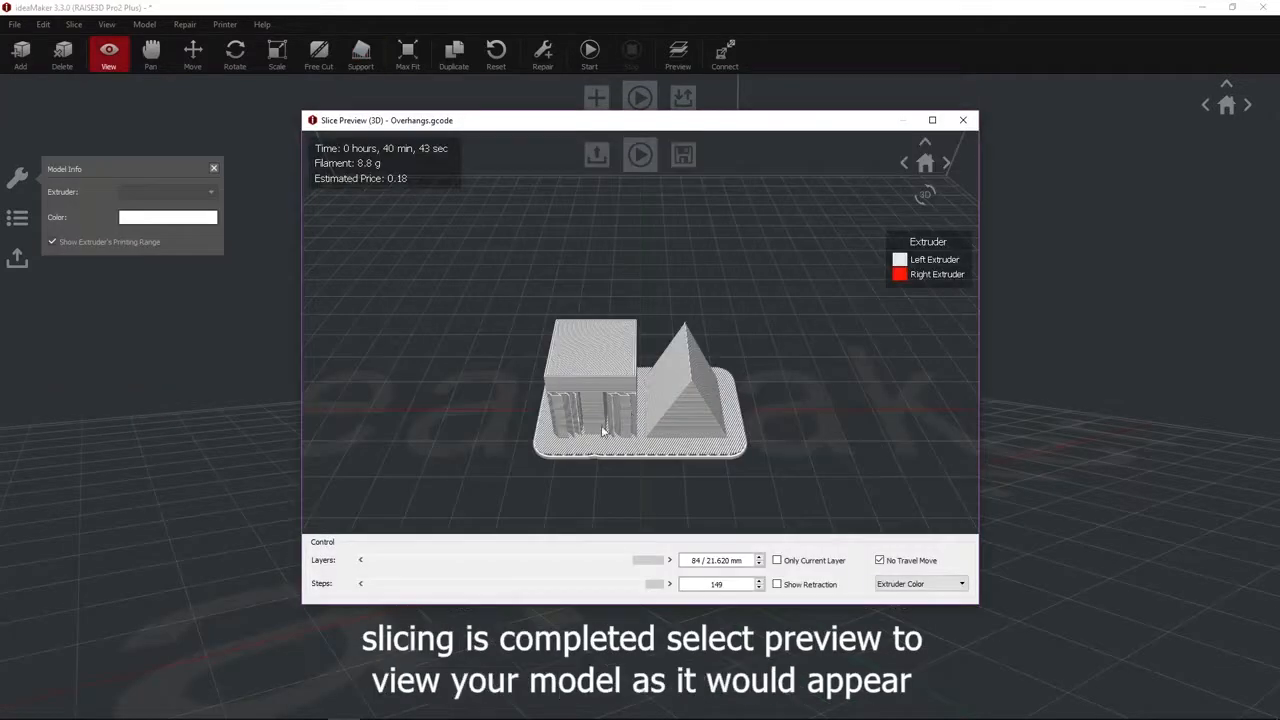
left_click_drag(603, 428, 716, 440)
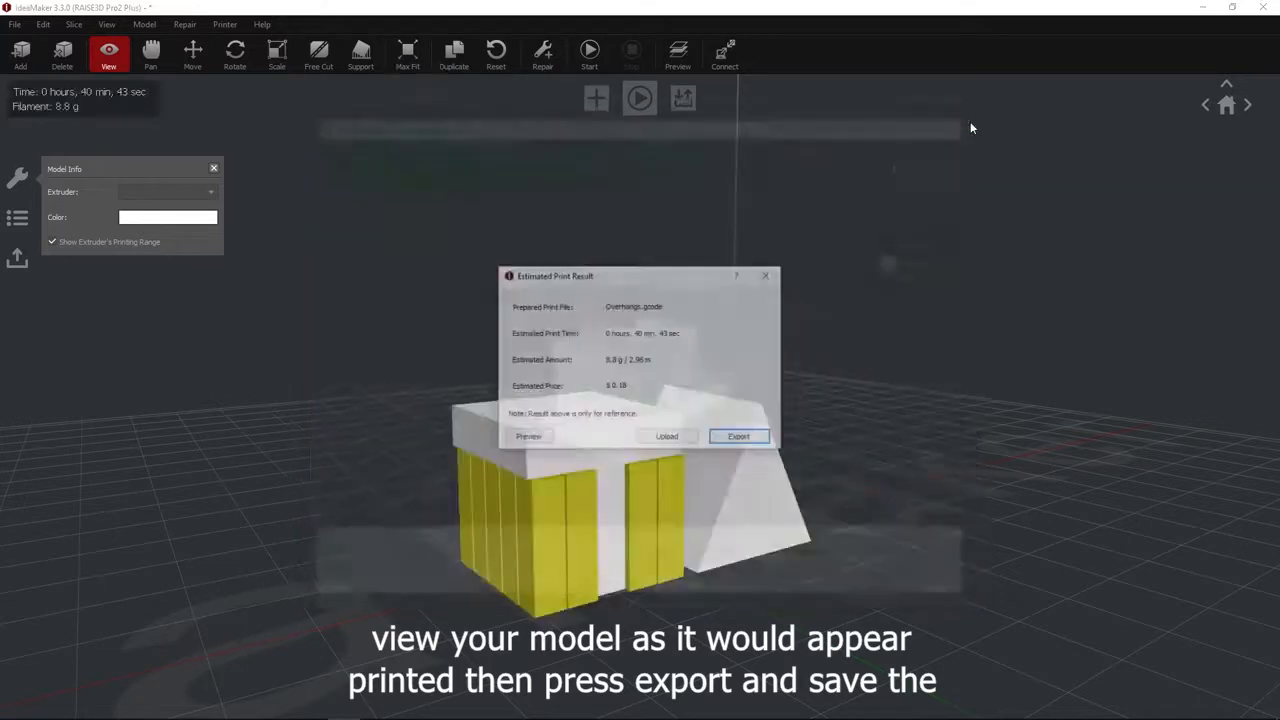
mouse_move(740, 438)
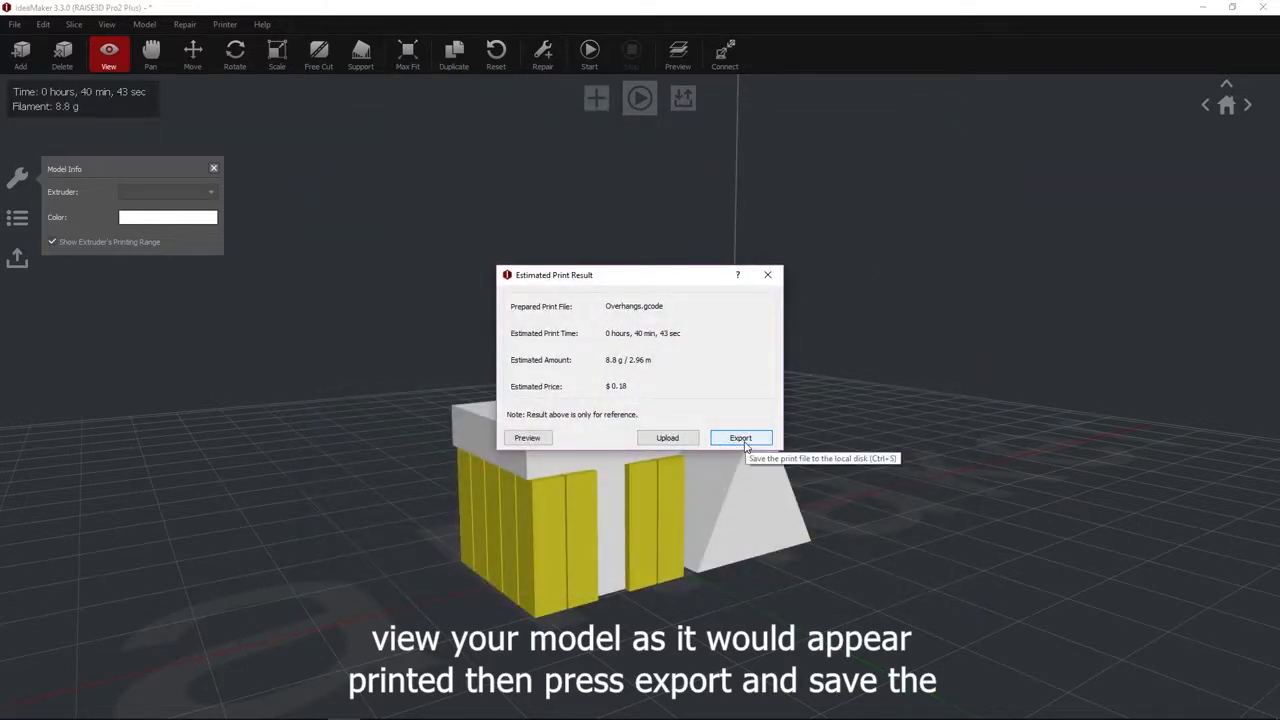
left_click(740, 438)
type("Overhang Print")
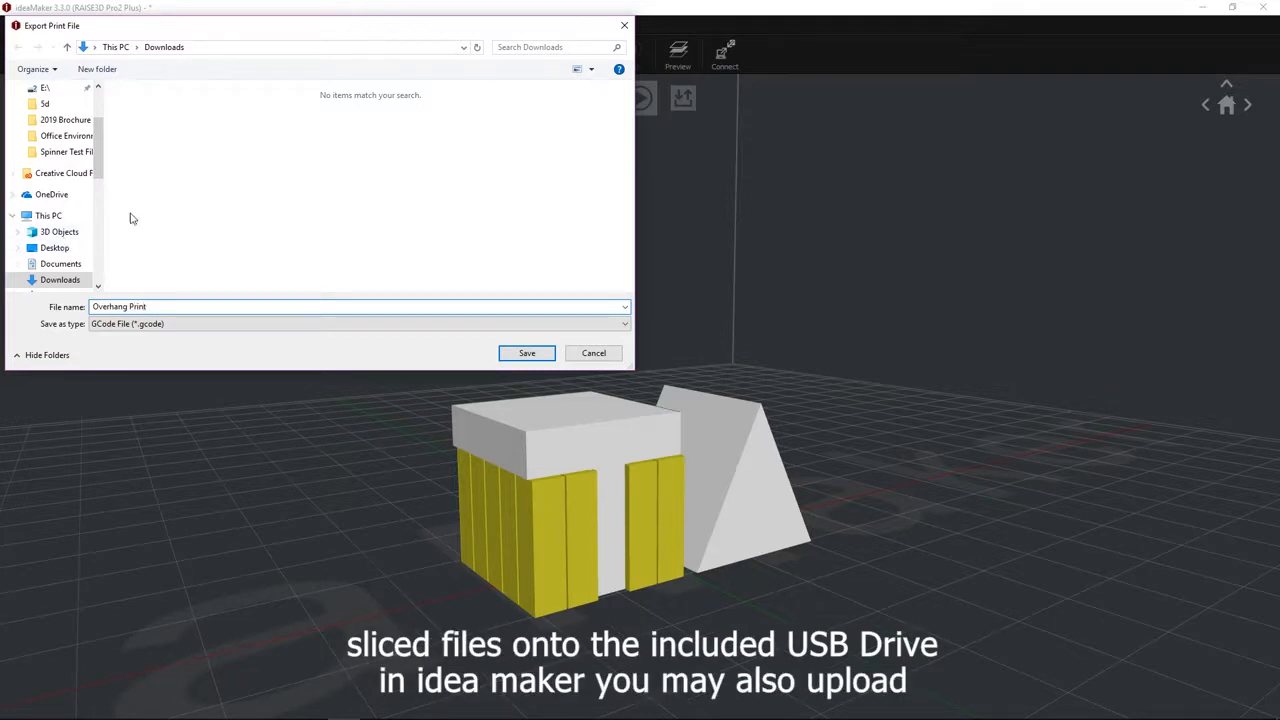
left_click(527, 352)
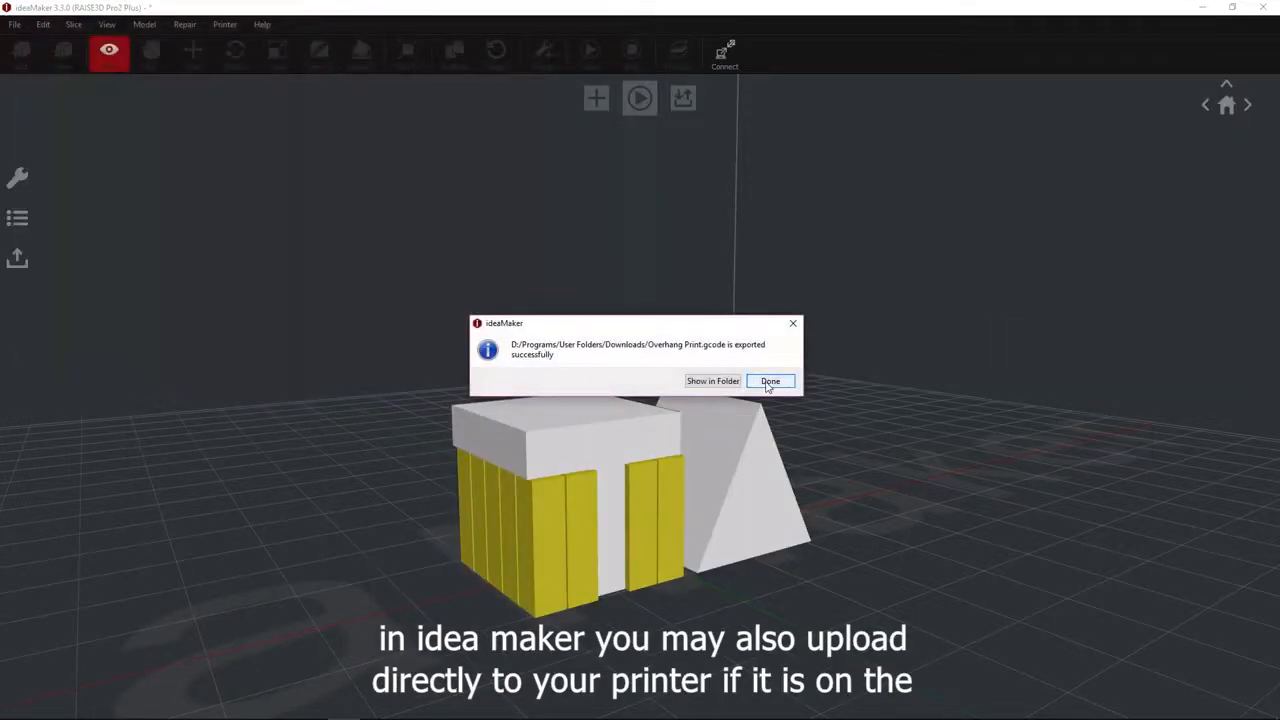
left_click(769, 381)
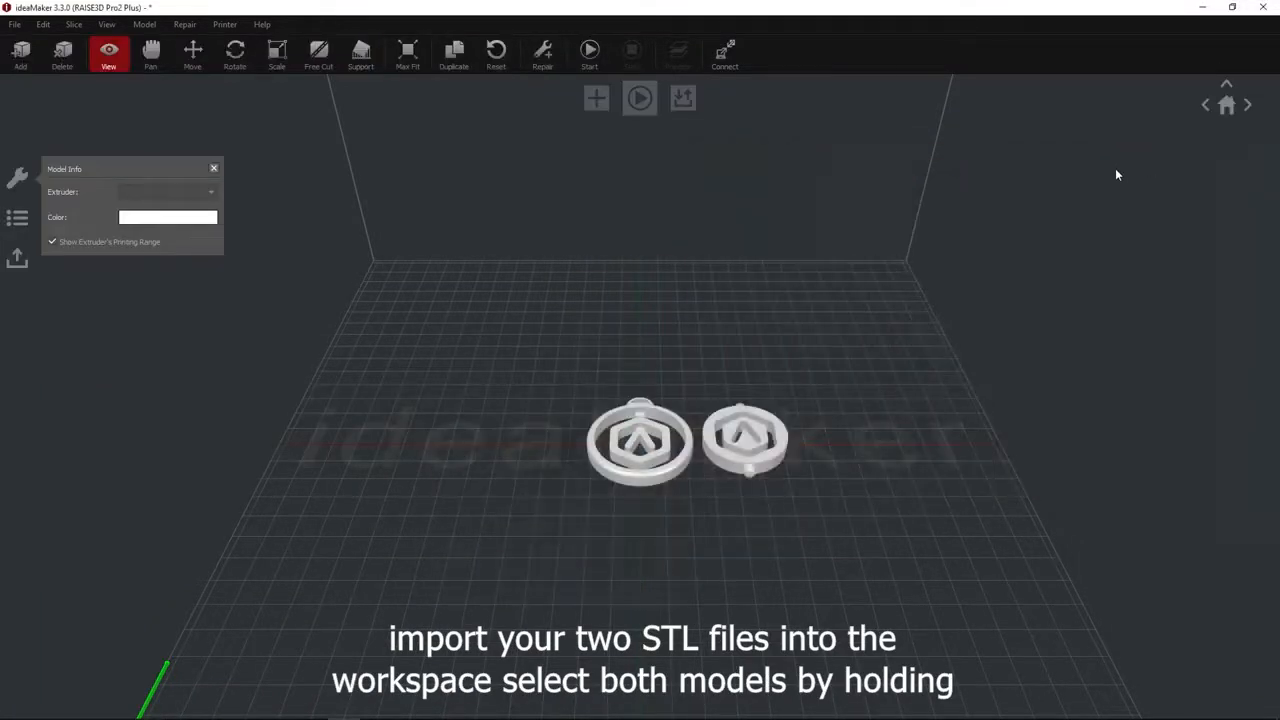
Select both spinner parts and apply Align Selected Models to merge them.
left_click(745, 440)
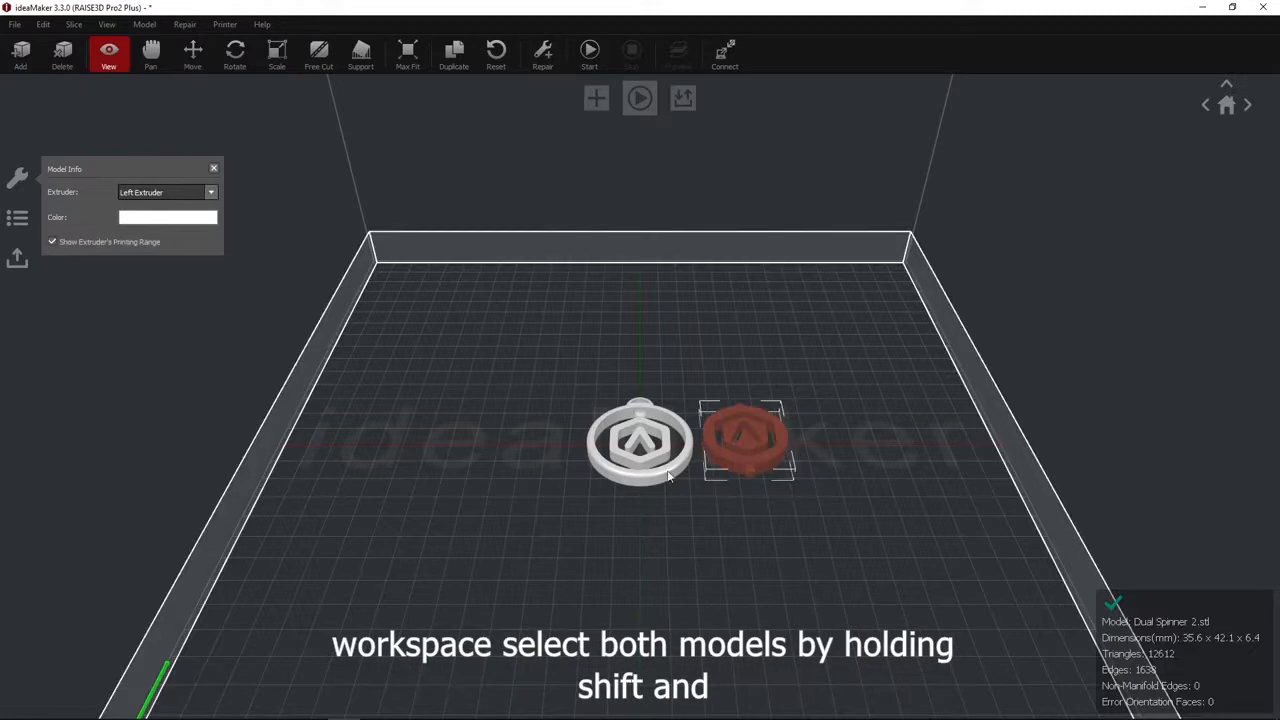
left_click(640, 443)
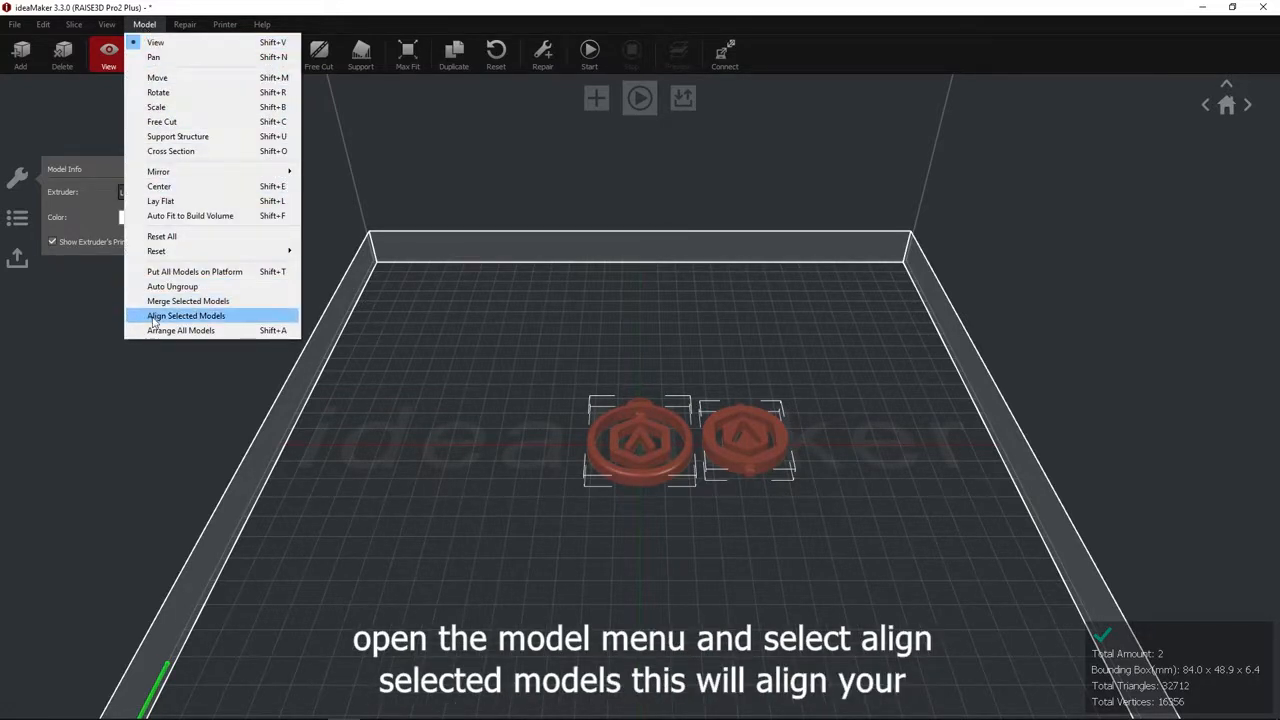
left_click(186, 315)
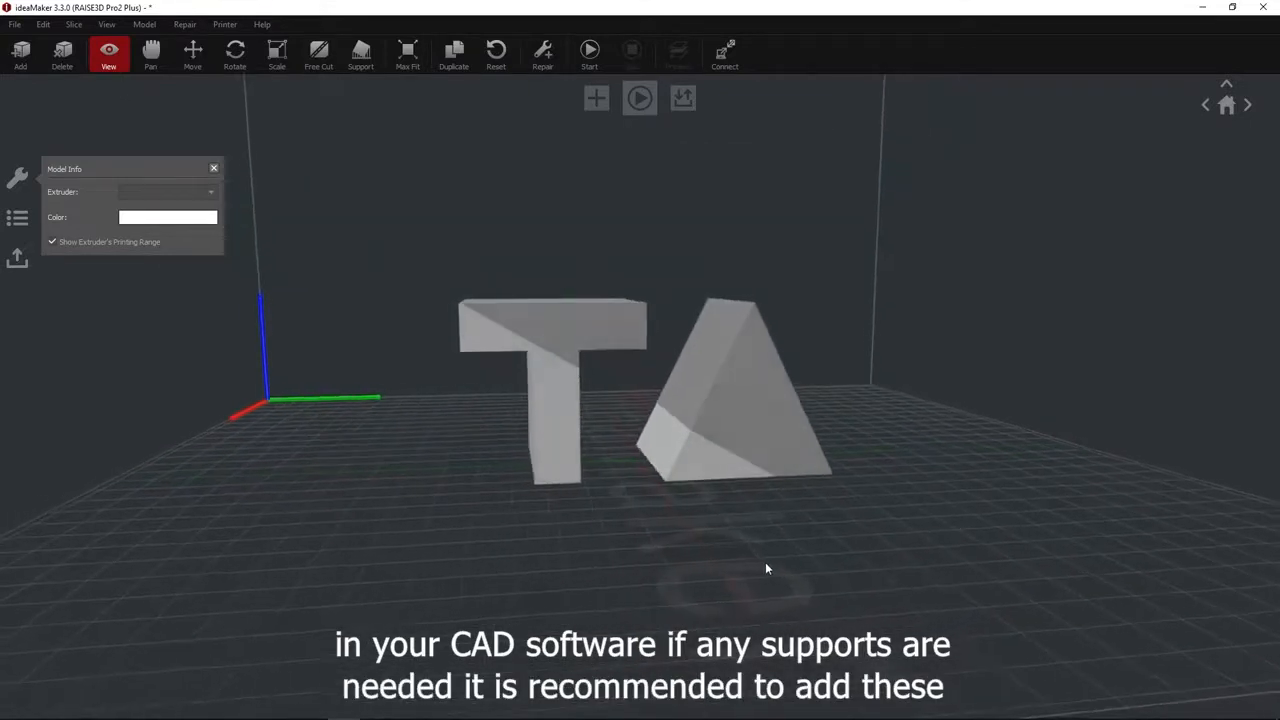
Place a manual support pillar under the T-shaped model's overhanging arm.
left_click_drag(767, 568, 837, 563)
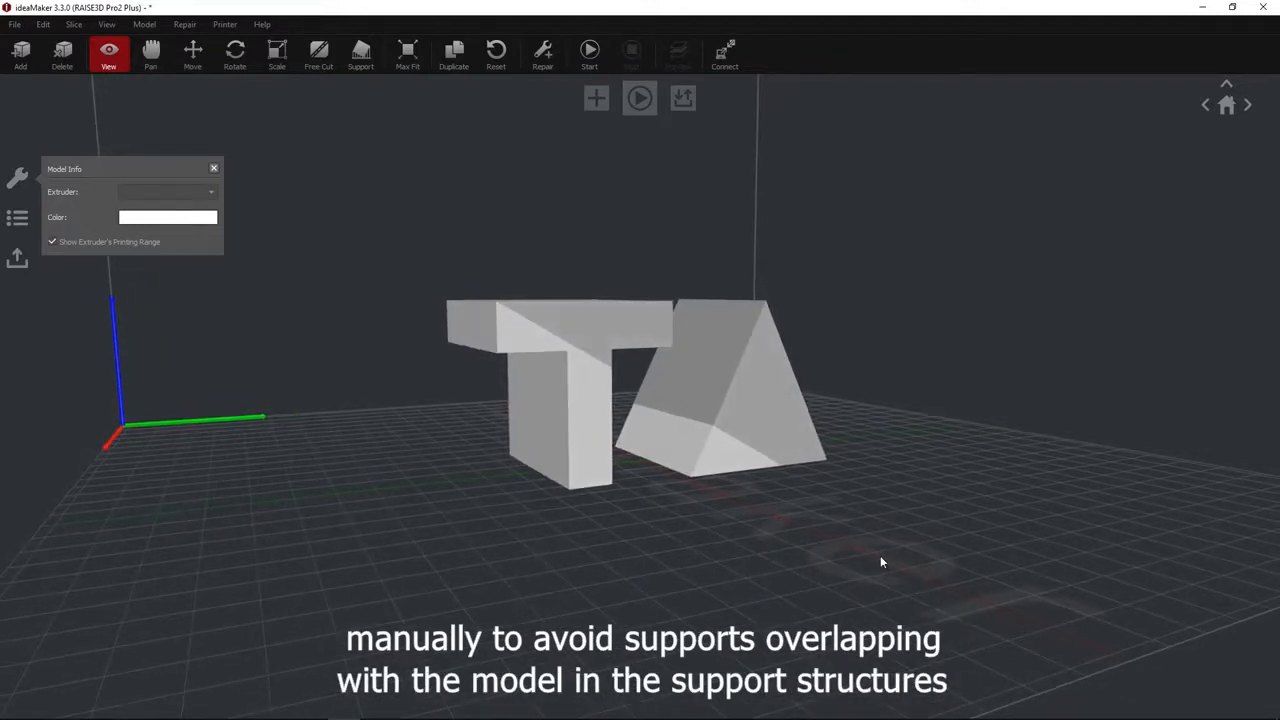
left_click(360, 55)
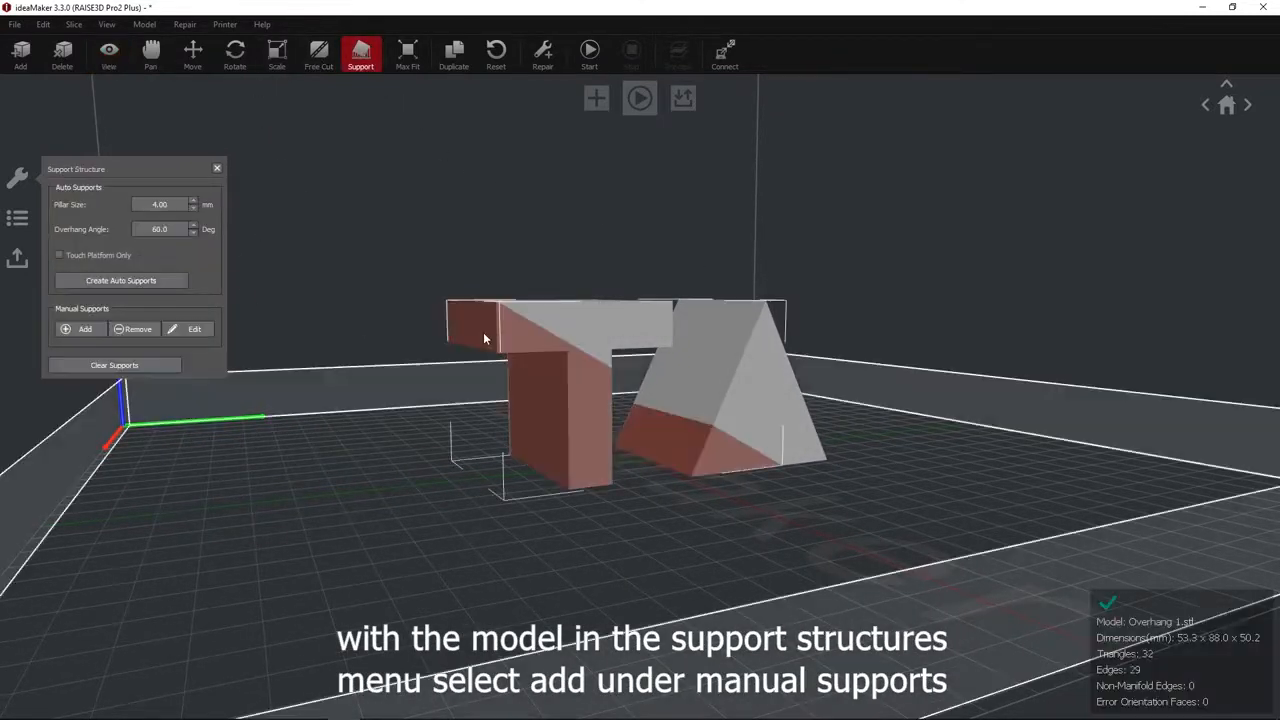
left_click(84, 329)
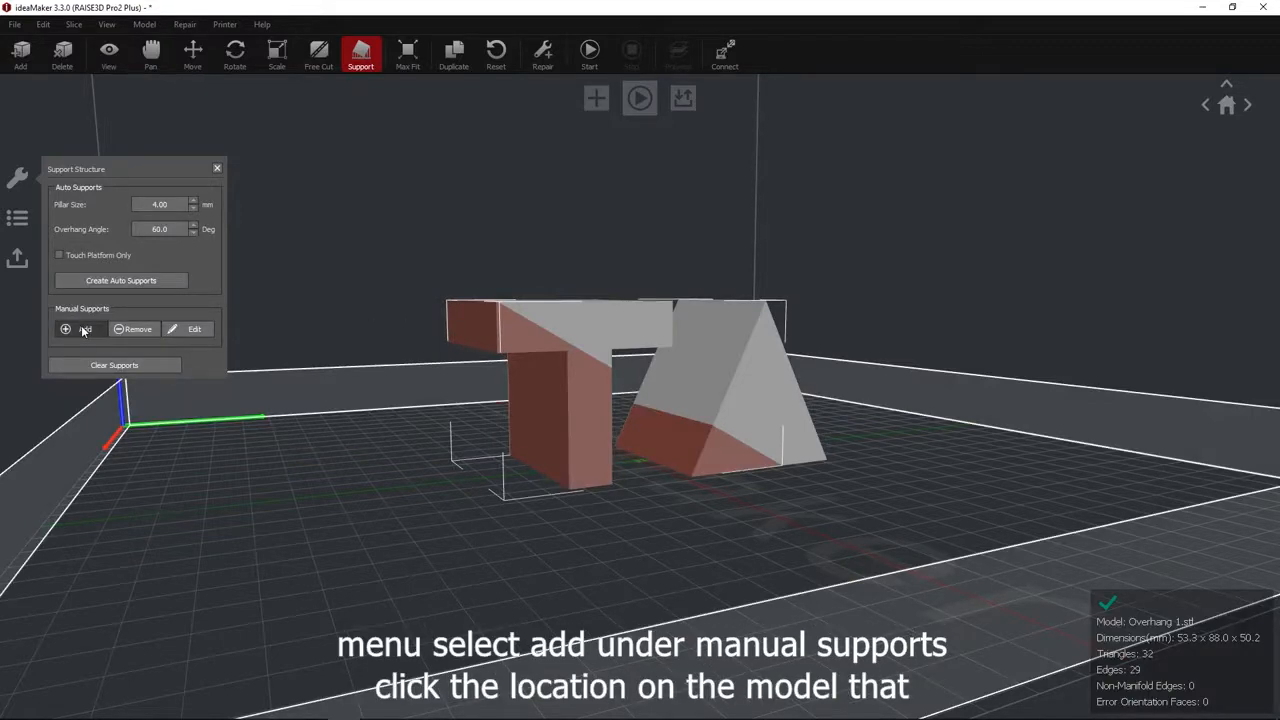
left_click(510, 340)
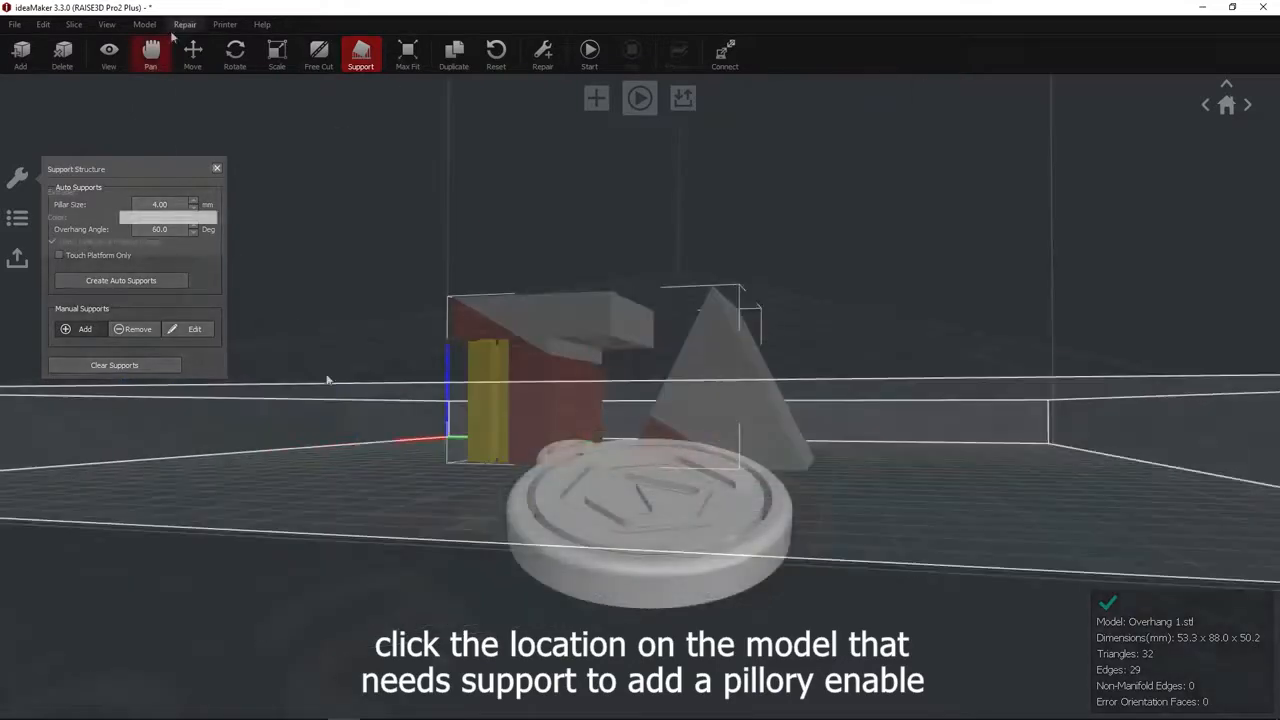
Set the spinner's inner insert to print with the Right Extruder.
left_click(108, 55)
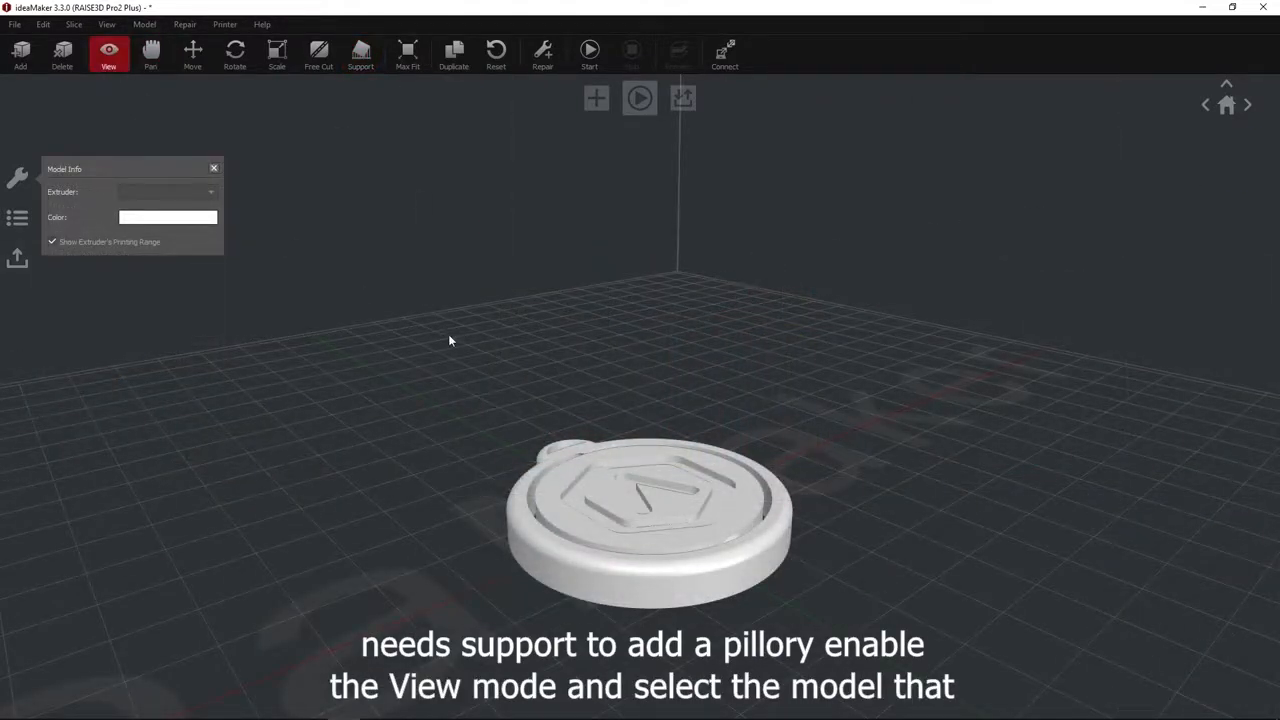
mouse_move(640, 520)
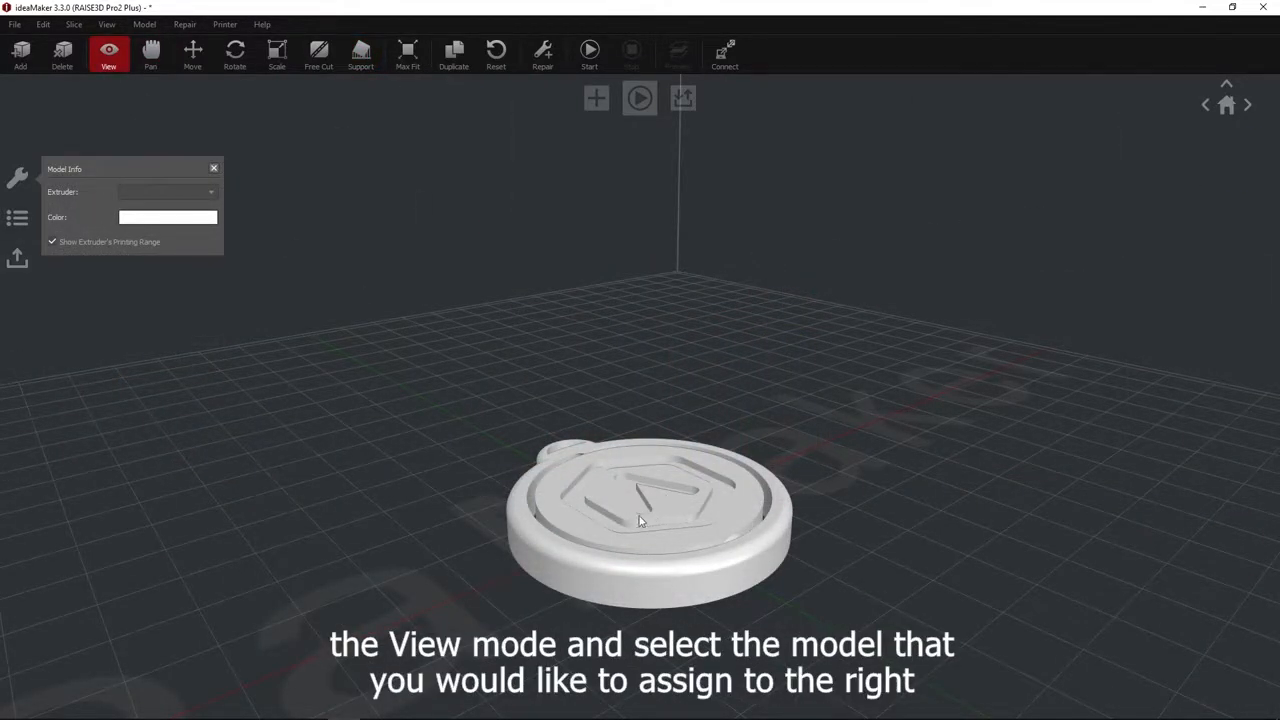
left_click(210, 192)
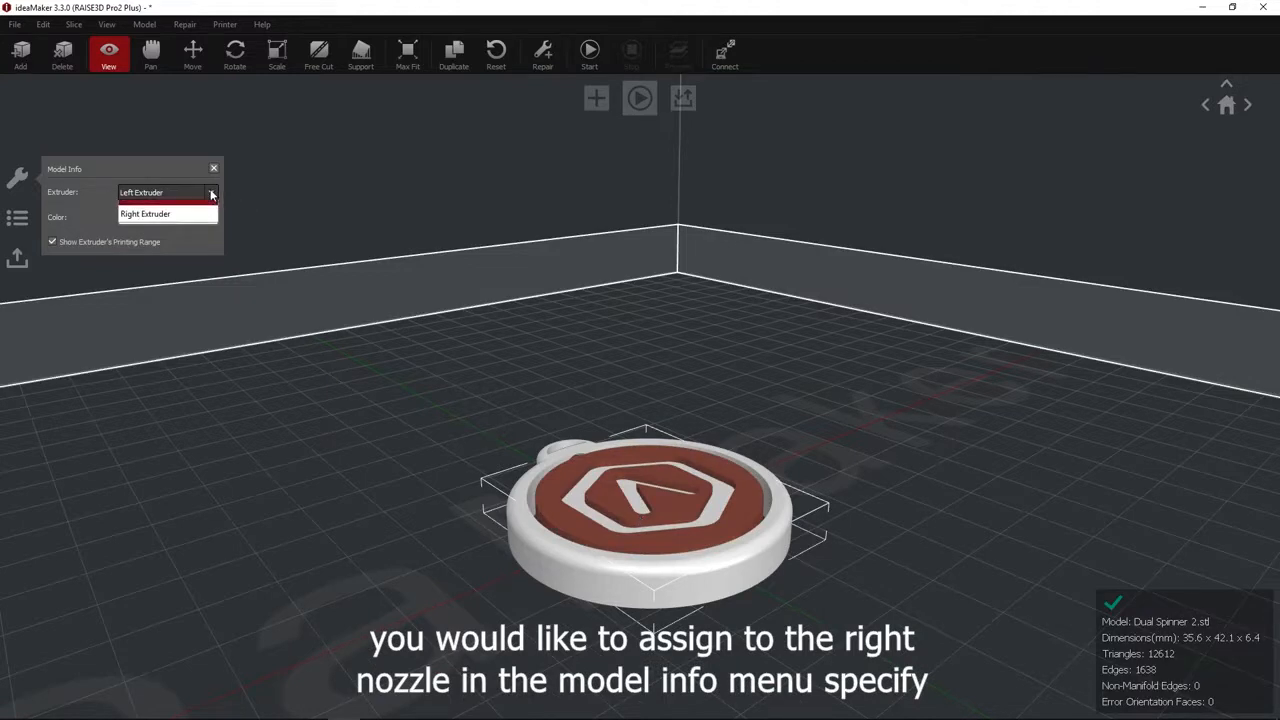
left_click(145, 213)
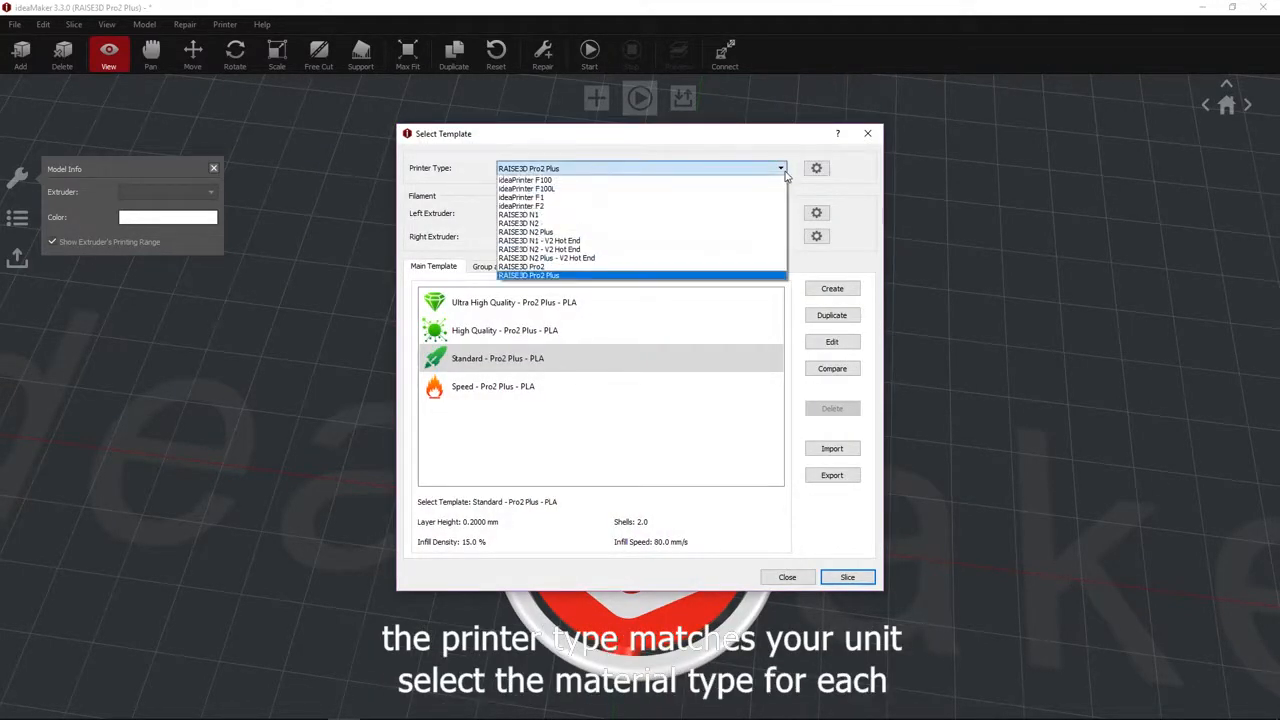
Slice the dual spinner for Pro2 Plus with PLA 1.75mm on both extruders and the Standard template.
left_click(528, 275)
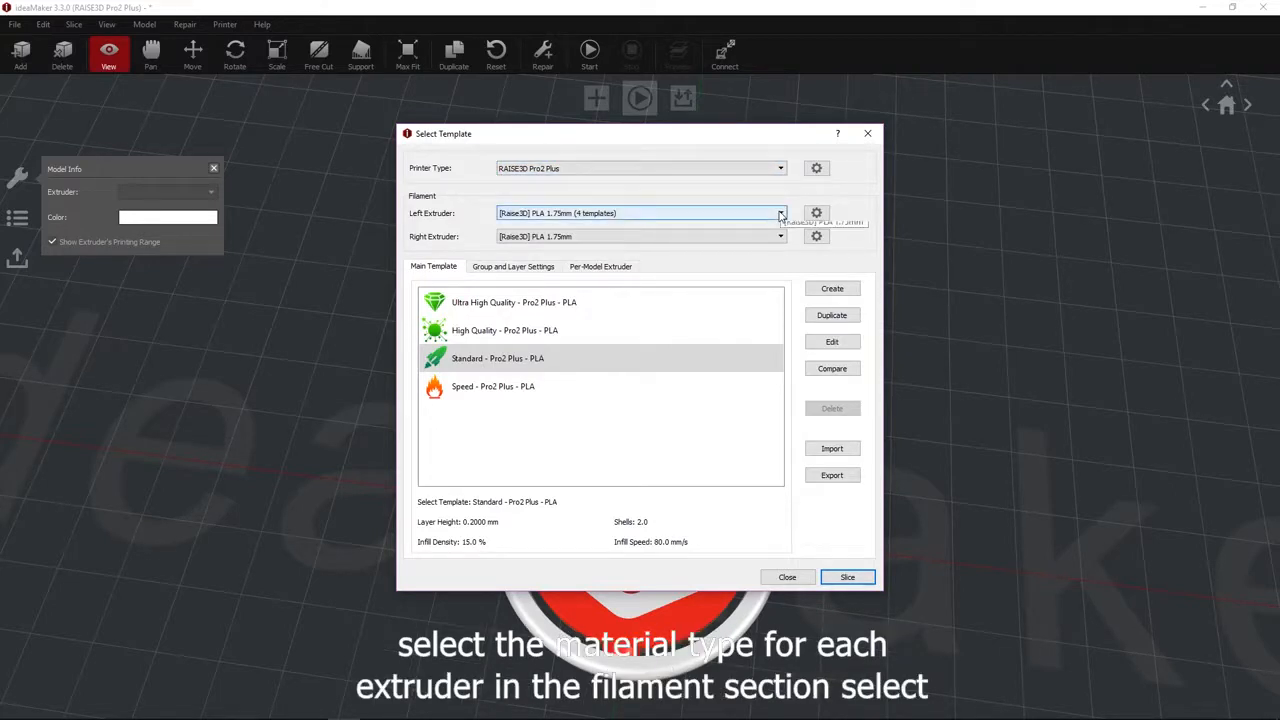
left_click(780, 236)
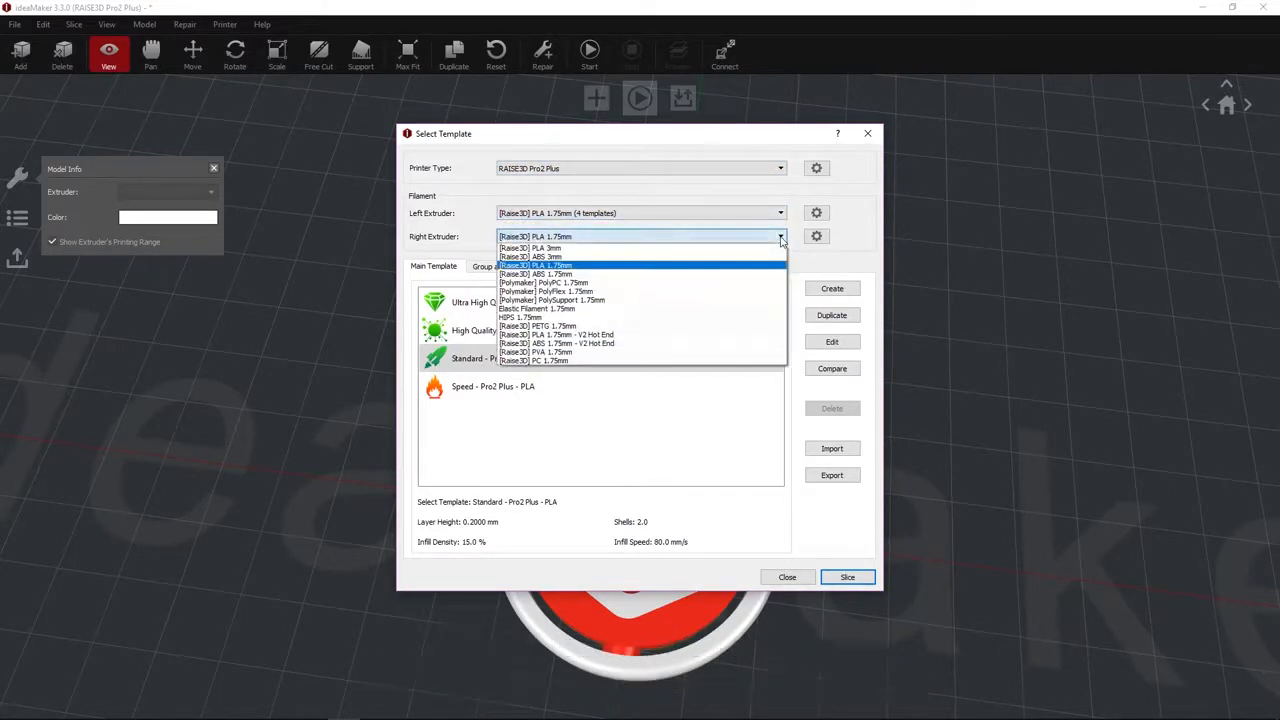
left_click(535, 265)
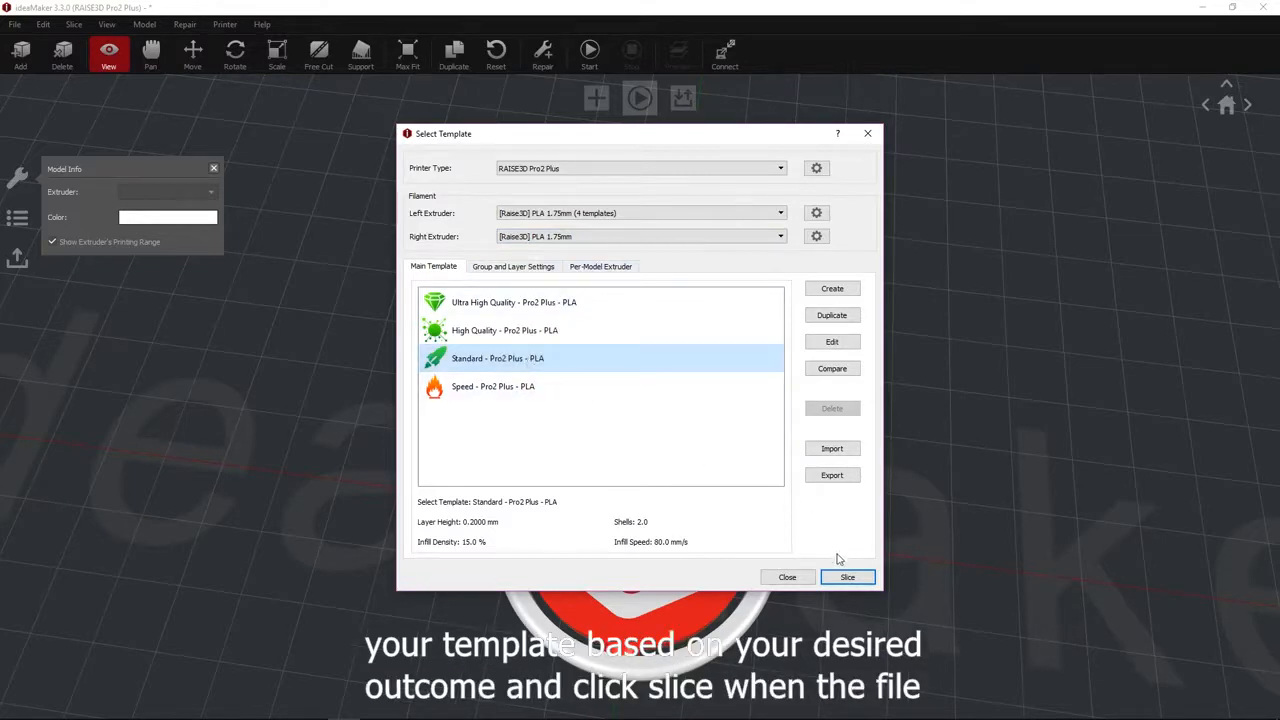
left_click(847, 577)
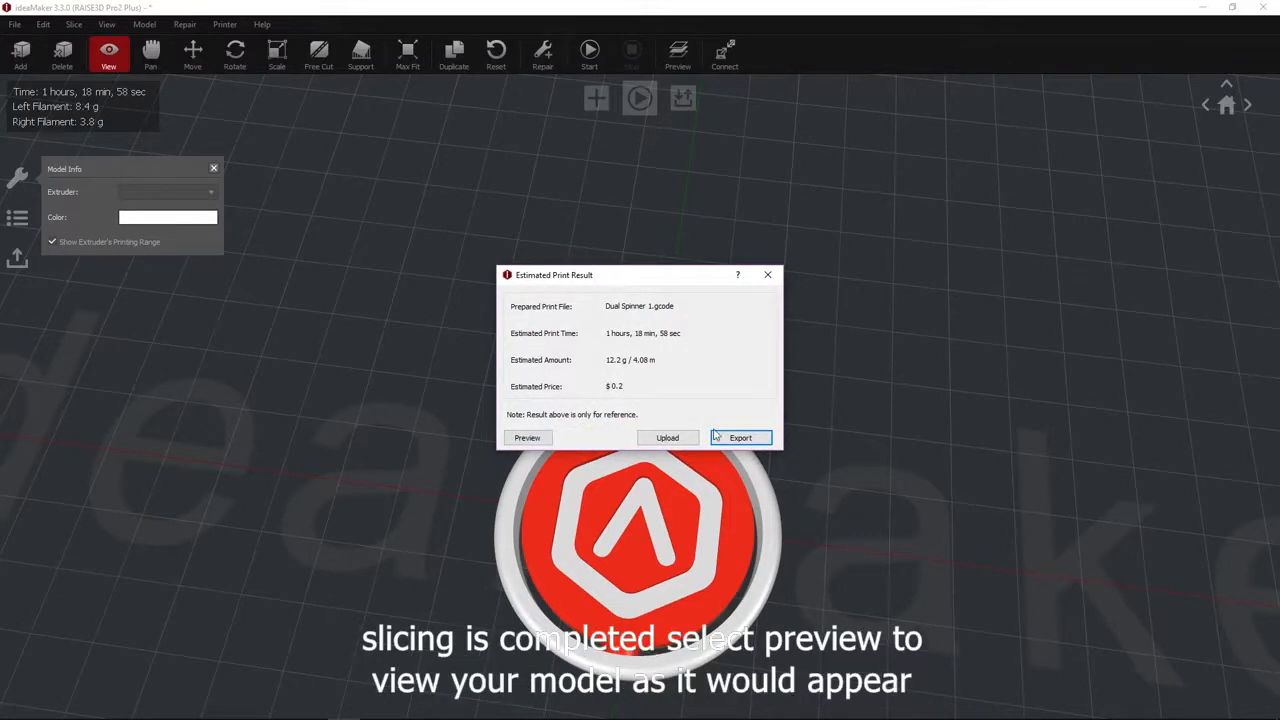
Export the sliced dual spinner as G-code 'Dual Spinner' to Downloads and dismiss the confirmation.
left_click(527, 438)
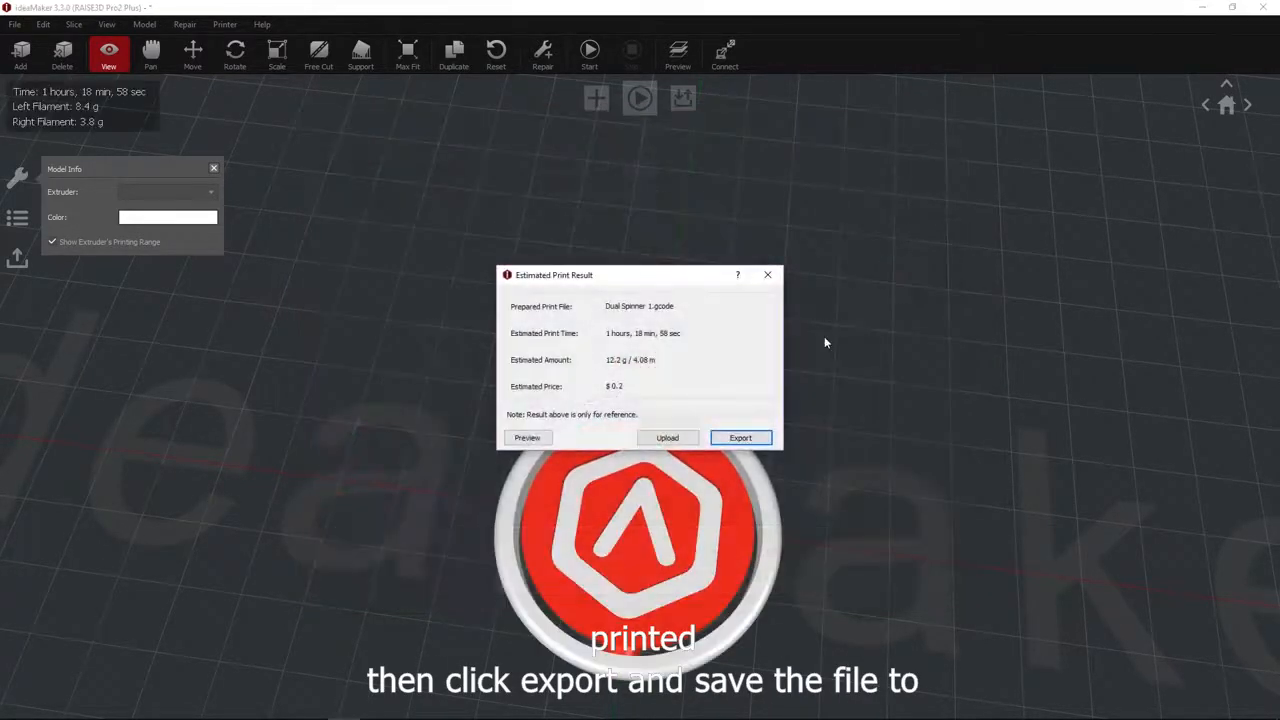
left_click(740, 438)
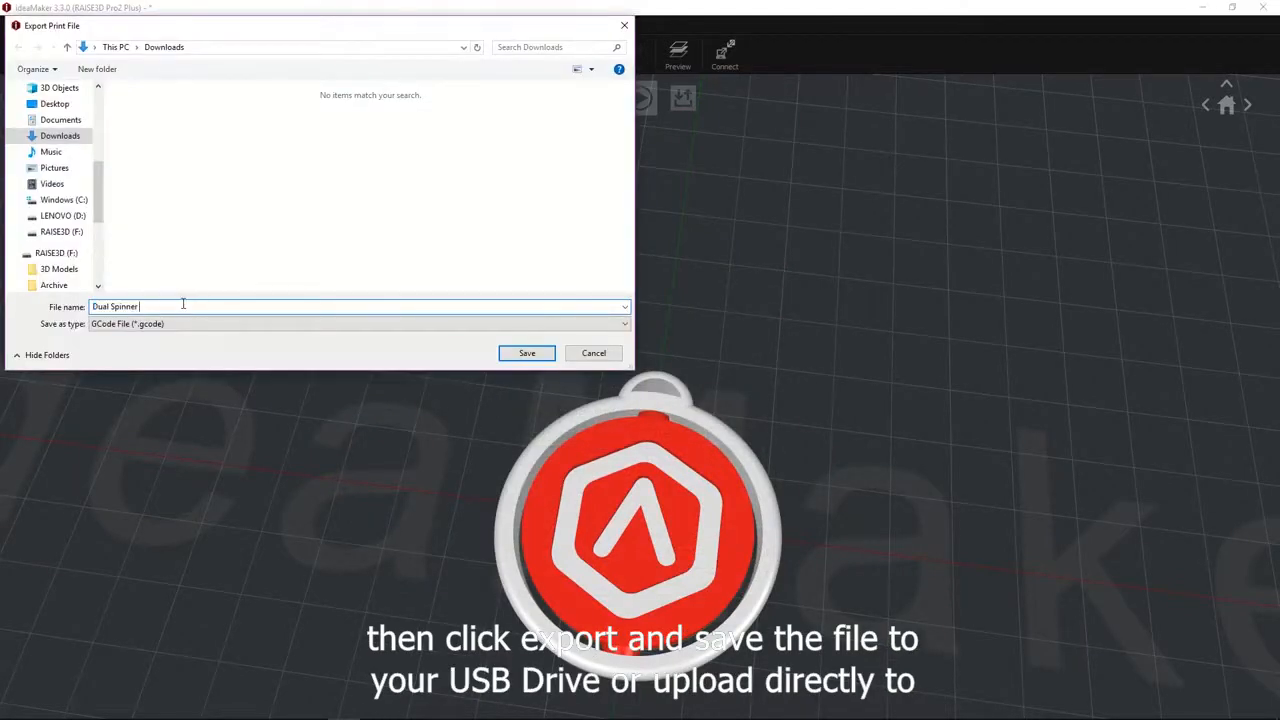
left_click(526, 352)
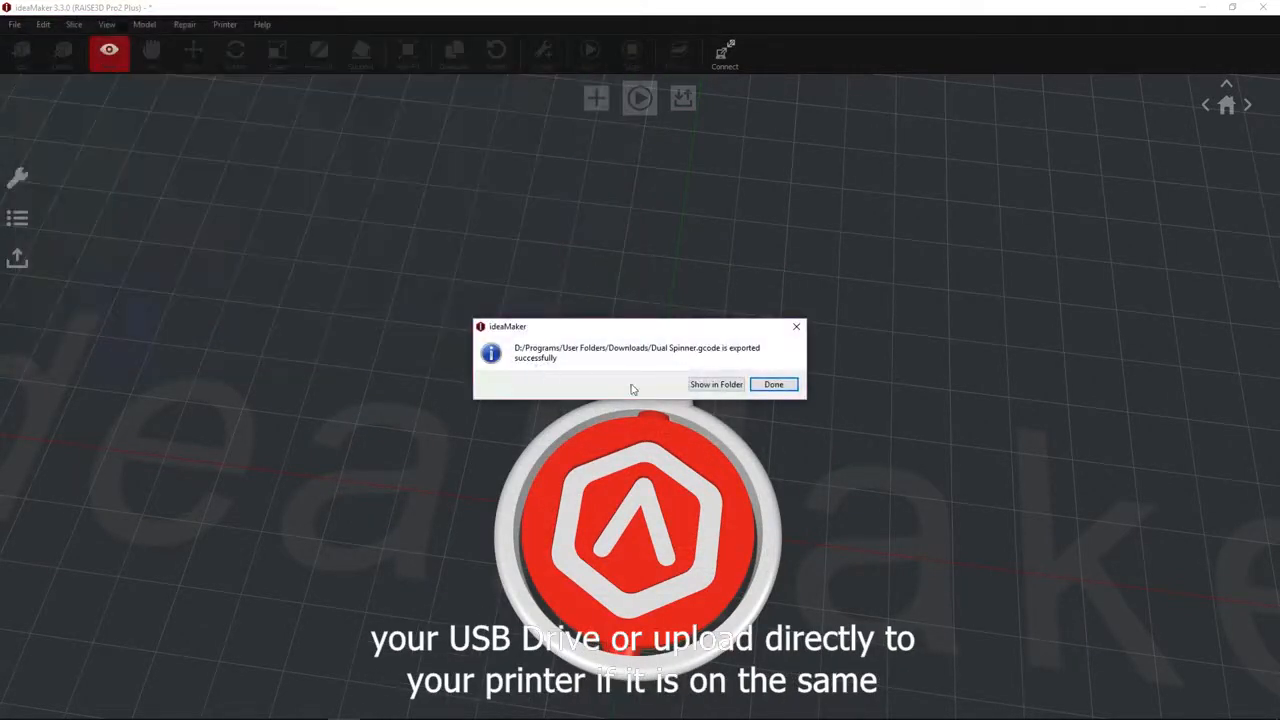
left_click(773, 384)
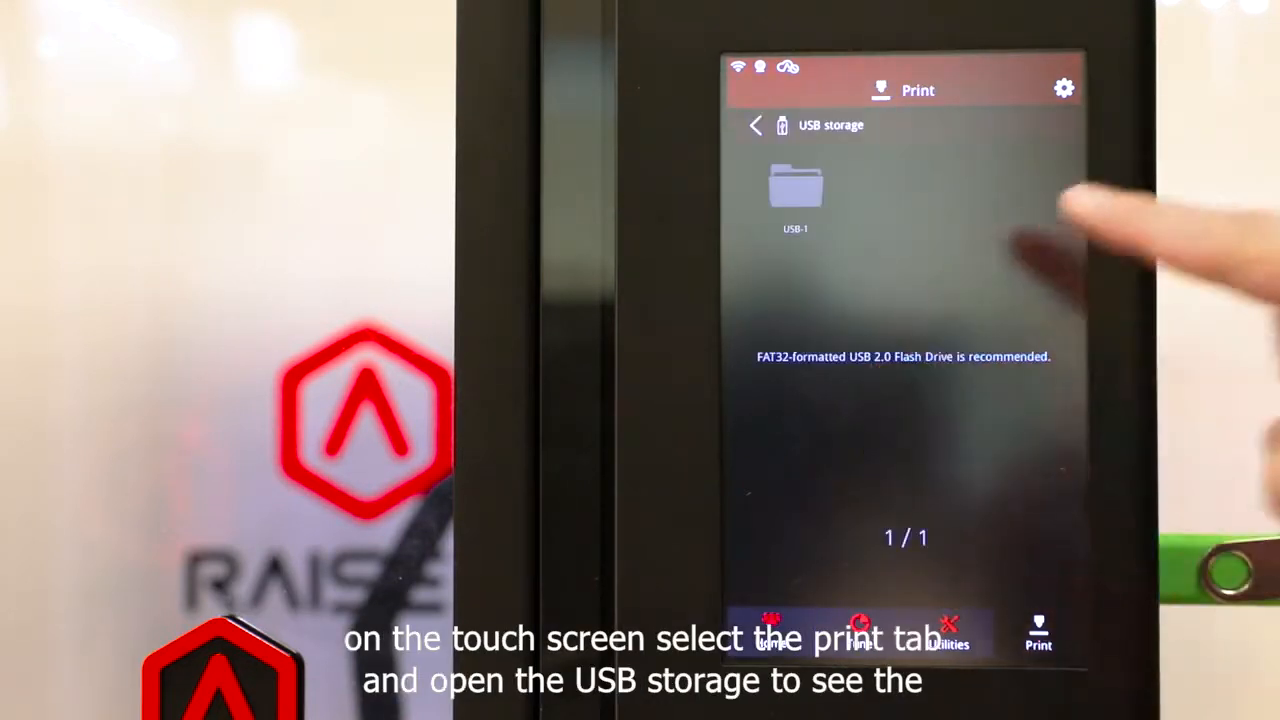
Open the USB-1 folder on the printer's USB storage to reach the Dual Spinner file.
left_click(795, 190)
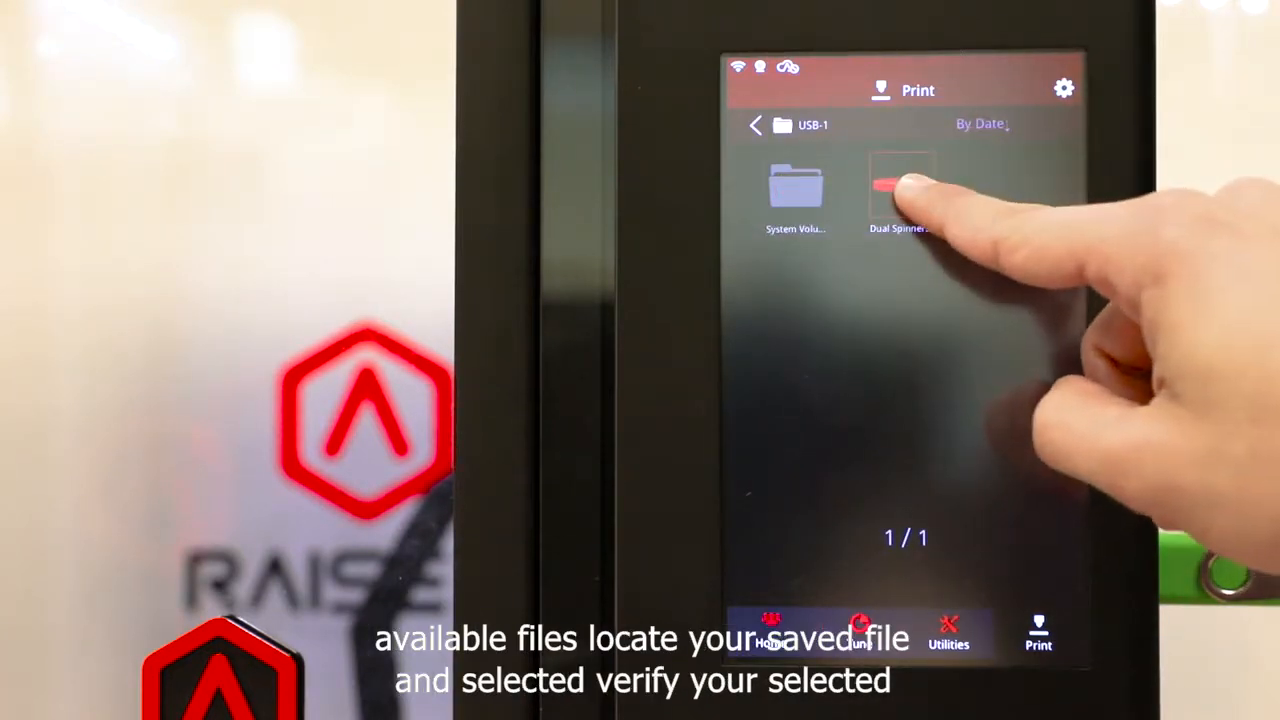